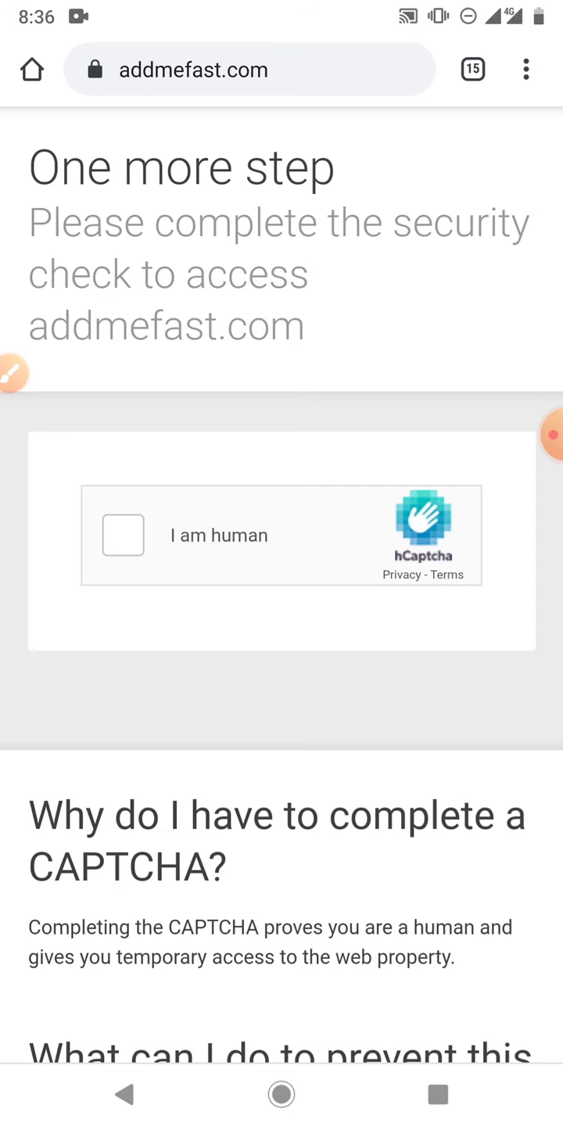
# Tick 'I am human', solve the bicycle image challenge, and confirm resending the form.
pyautogui.click(10, 373)
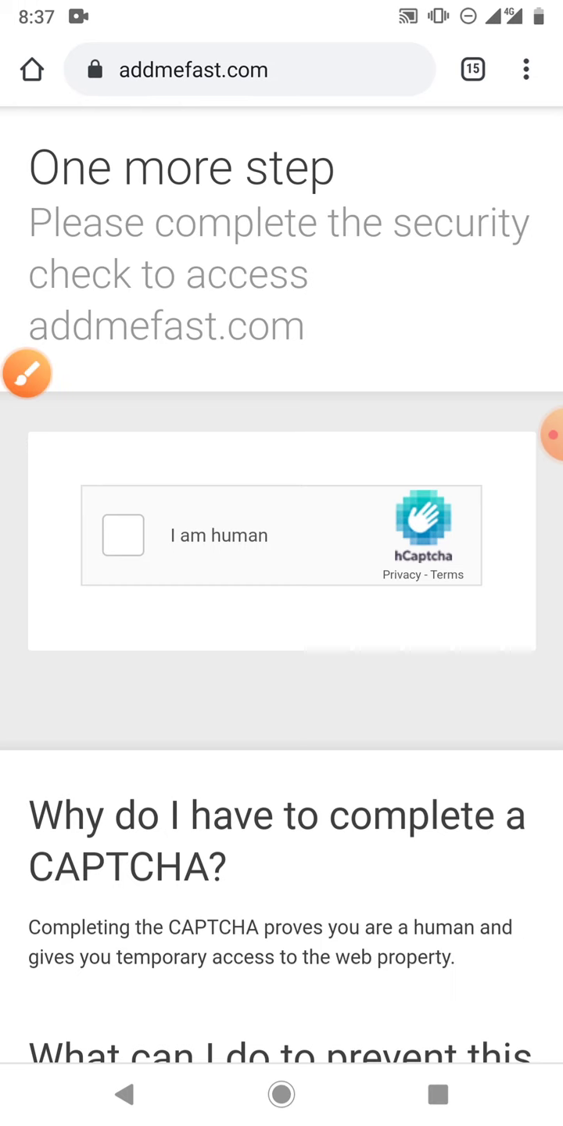
pyautogui.click(123, 535)
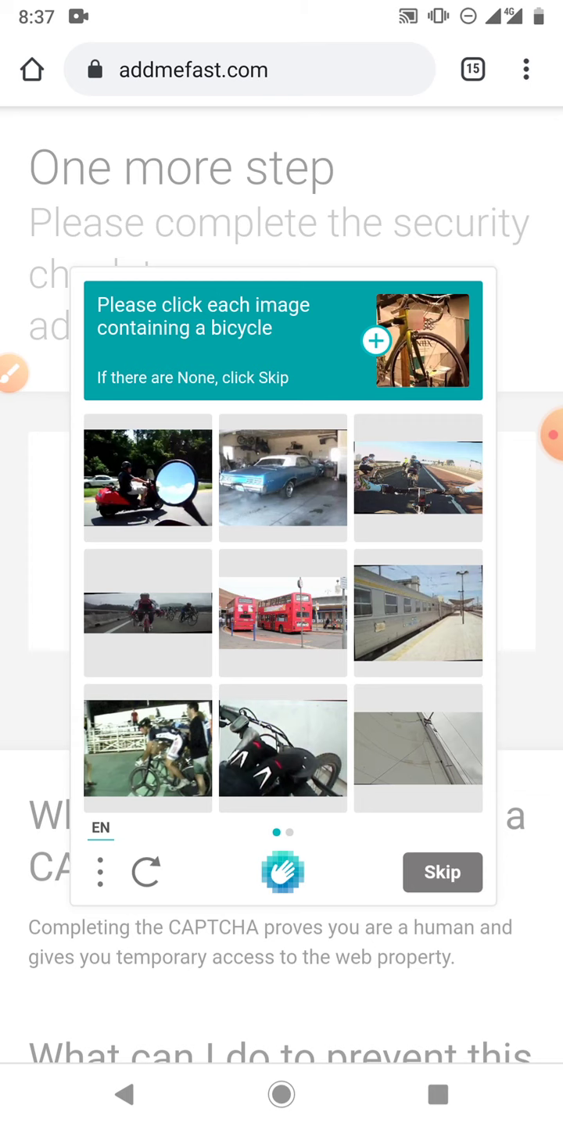
pyautogui.click(147, 749)
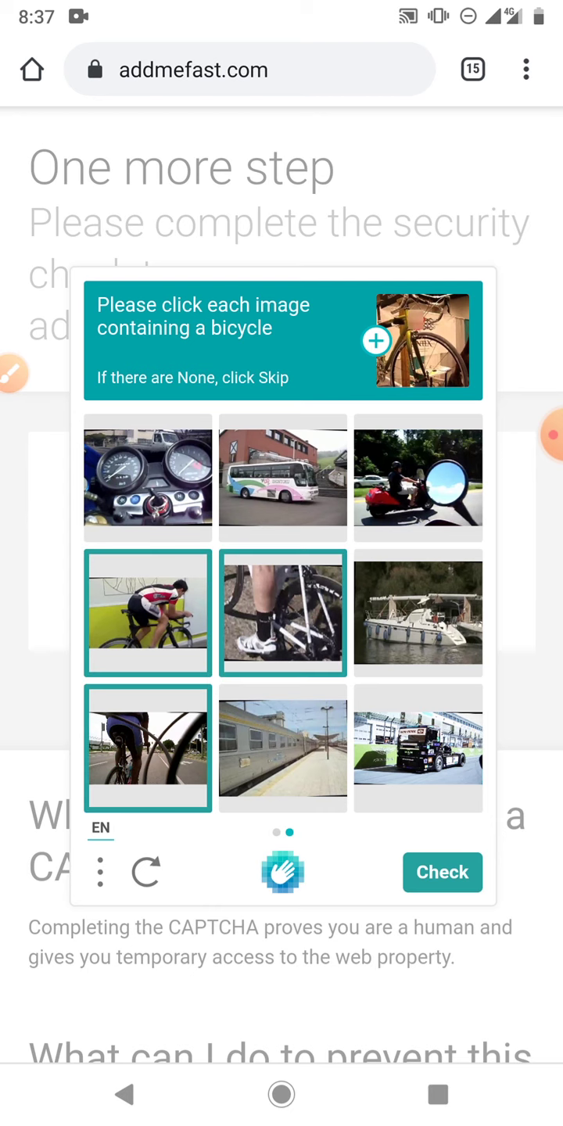
pyautogui.click(442, 872)
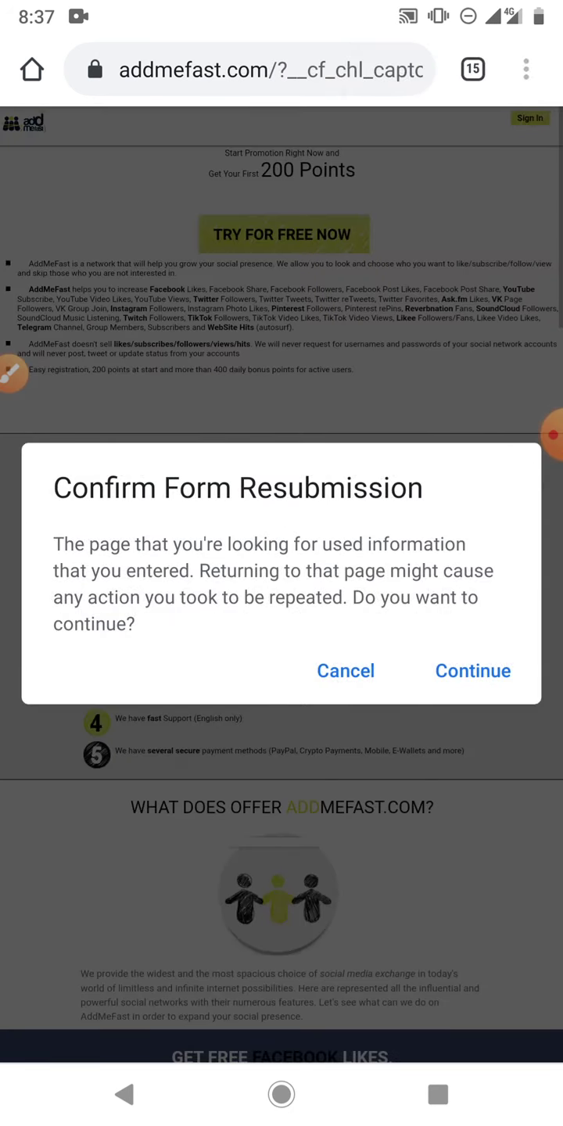
pyautogui.click(473, 671)
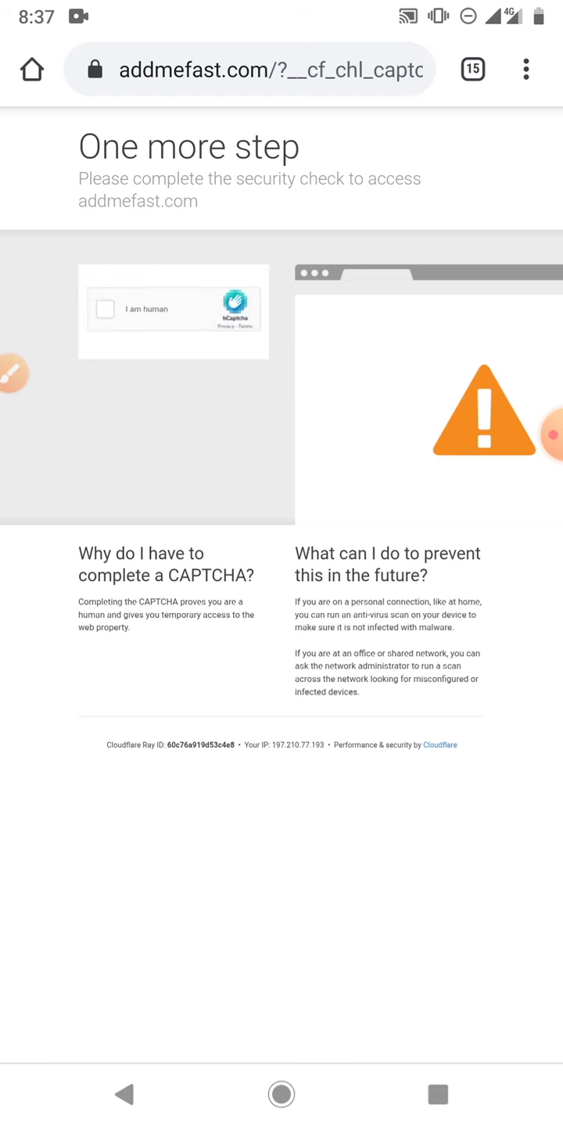
# Restart the verification and solve the boat image challenge to pass the check.
pyautogui.click(104, 308)
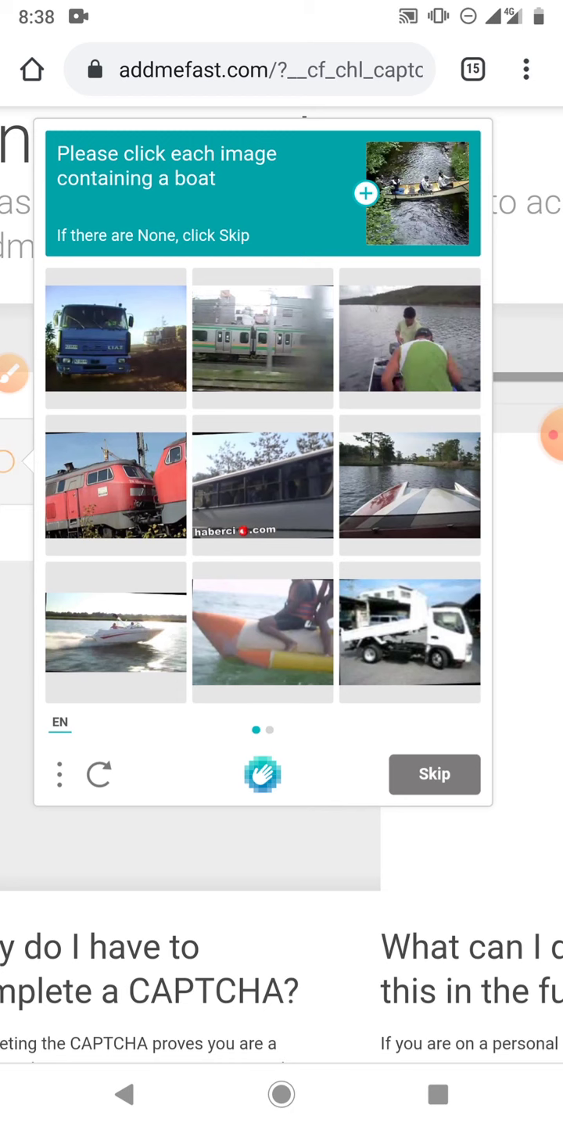
pyautogui.click(262, 633)
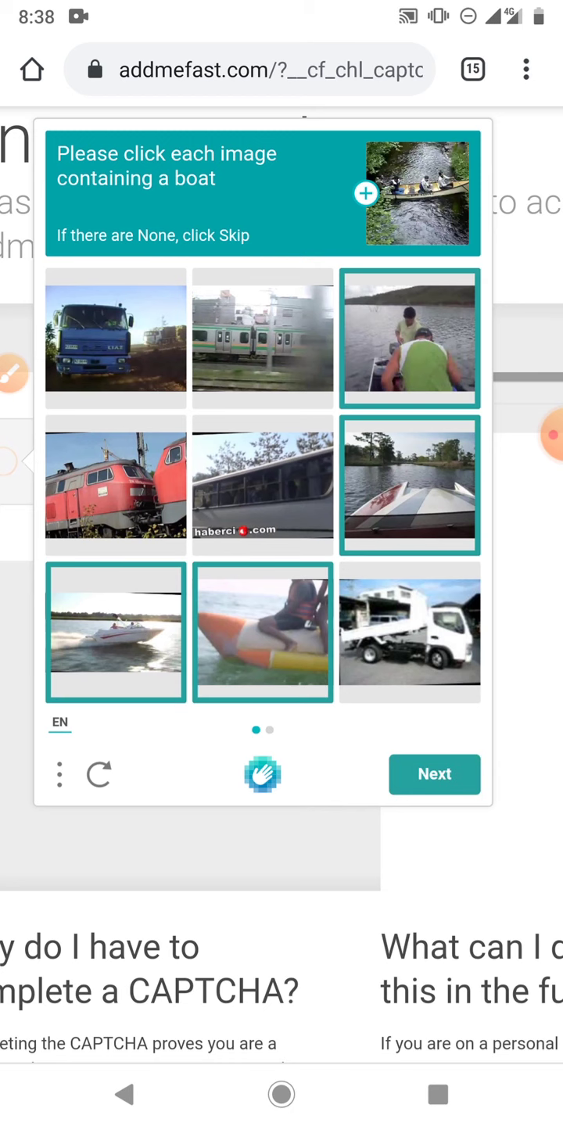
pyautogui.click(434, 775)
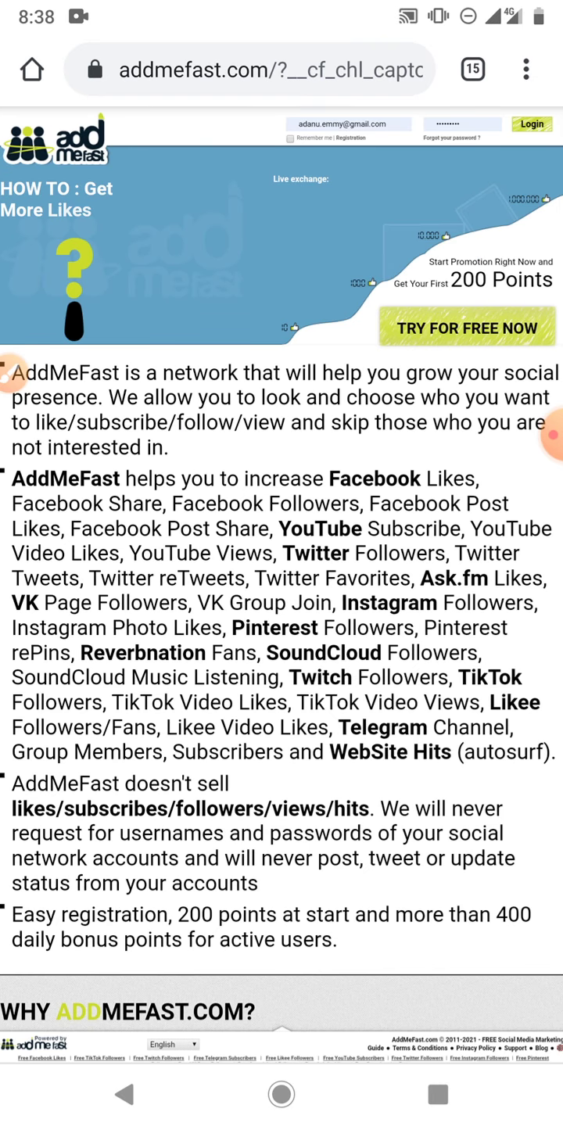
# Open the registration form and tick its not-a-robot checkbox.
pyautogui.scroll(-3)
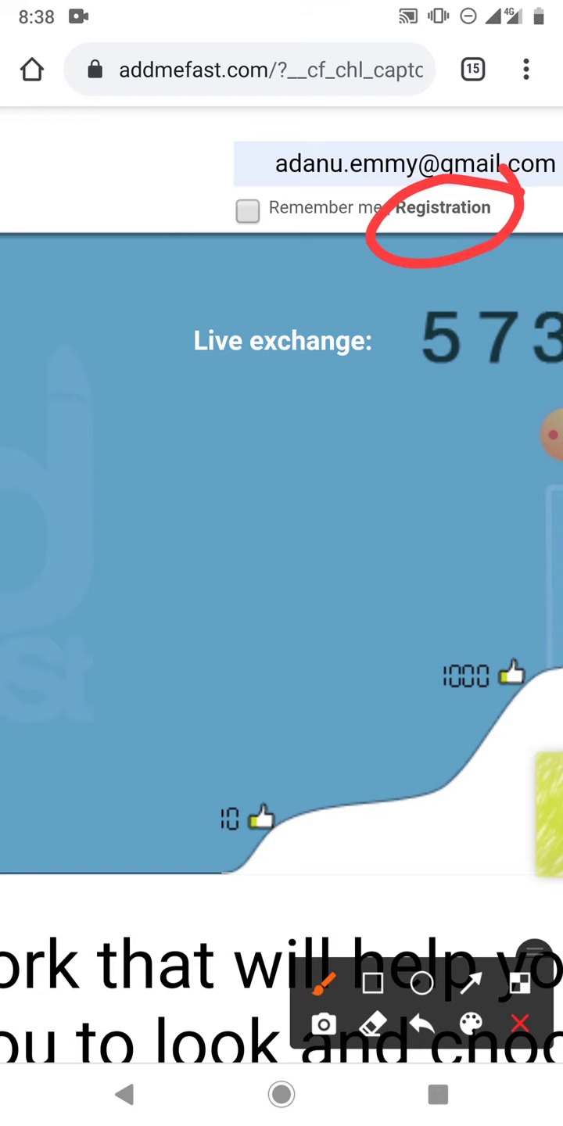
pyautogui.click(442, 208)
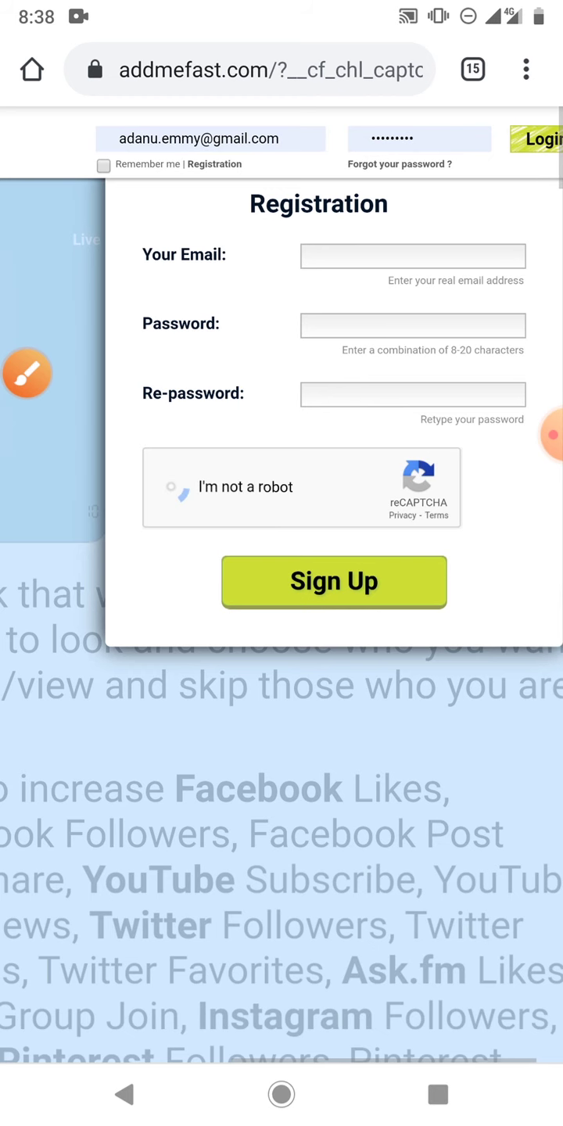
pyautogui.click(175, 486)
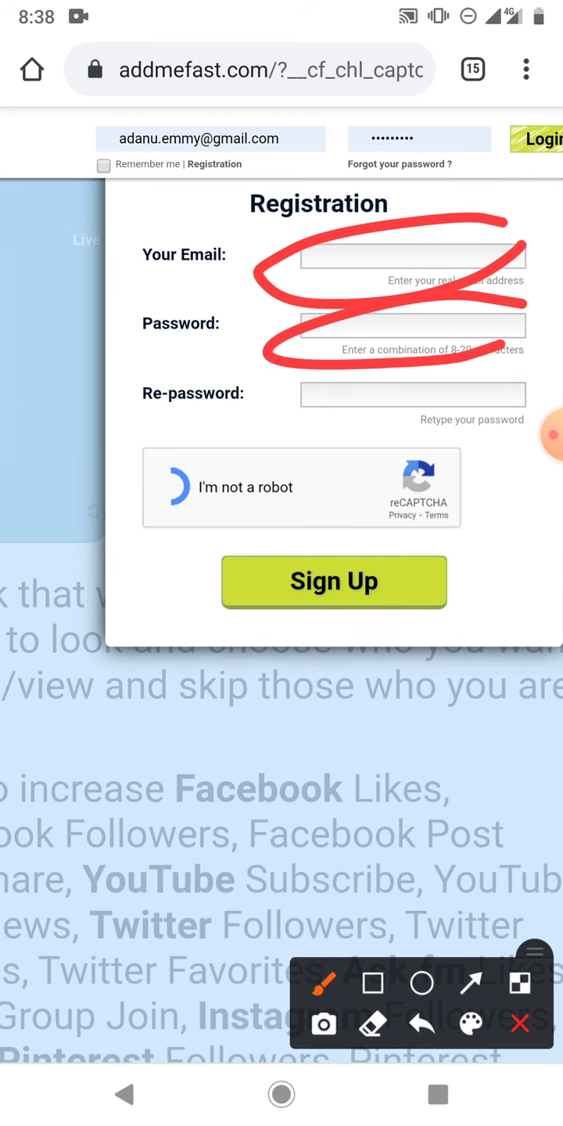
pyautogui.click(176, 487)
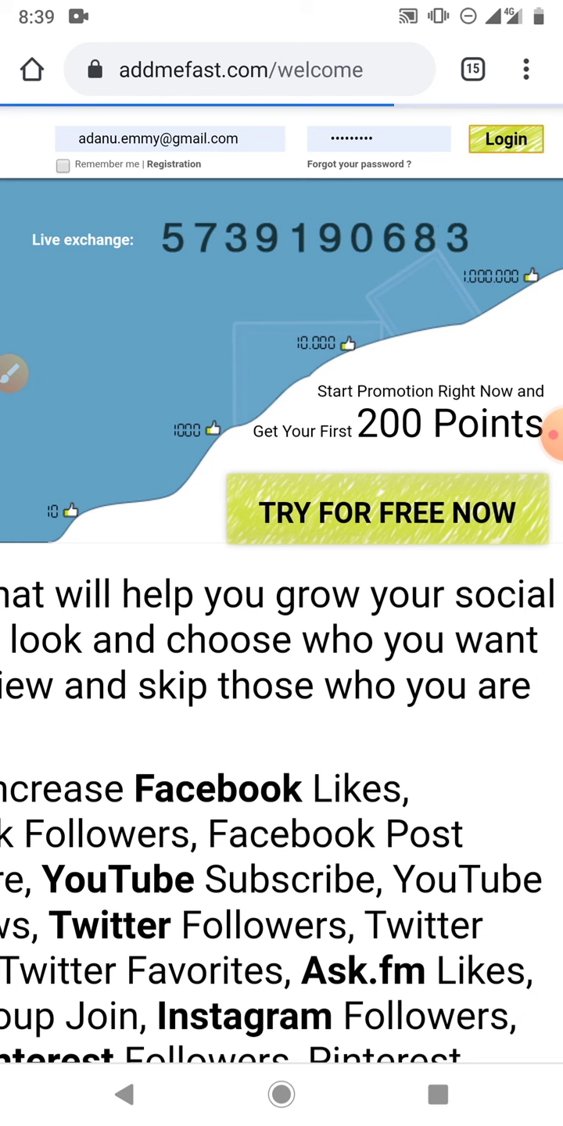
# From the welcome dashboard, open Facebook Likes under Free Points.
pyautogui.click(505, 139)
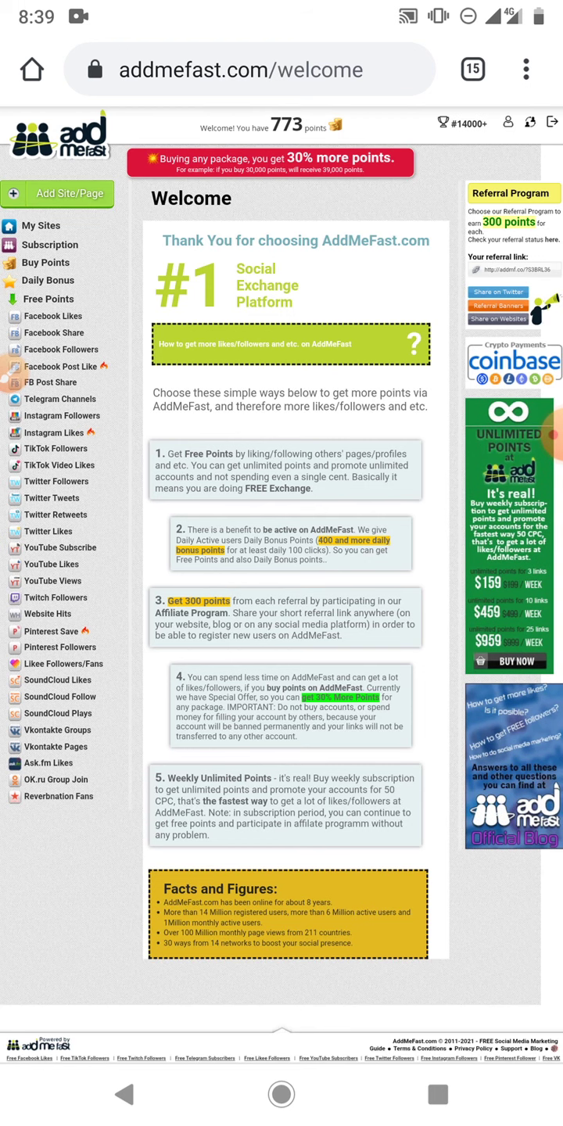
pyautogui.scroll(-3)
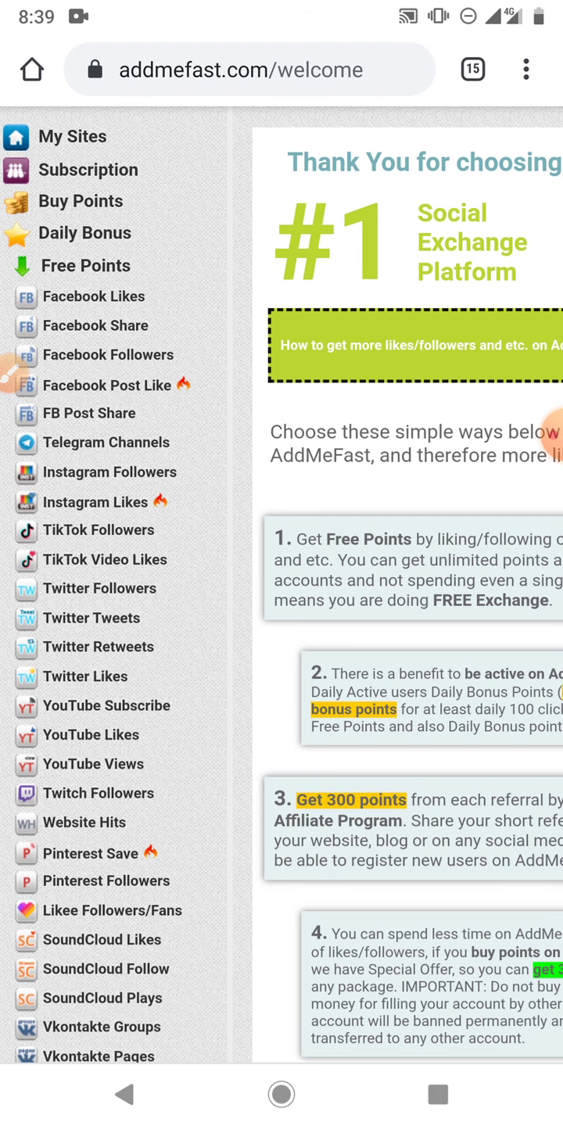
pyautogui.click(94, 296)
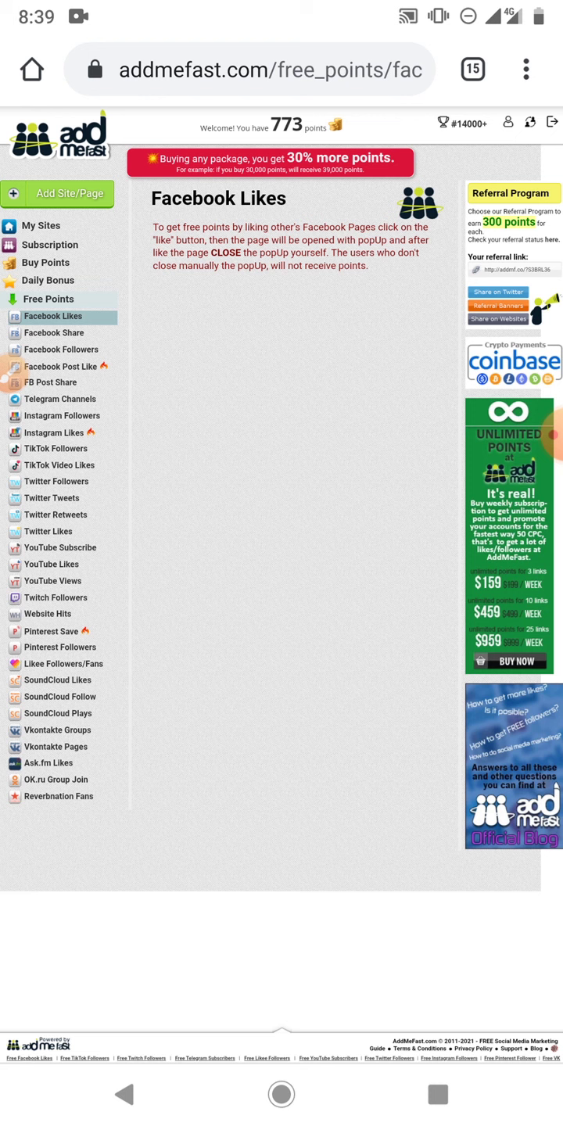
# Choose Like on Funny Pics and Videos for 40 points and follow the 'Tap here' banner.
pyautogui.click(53, 316)
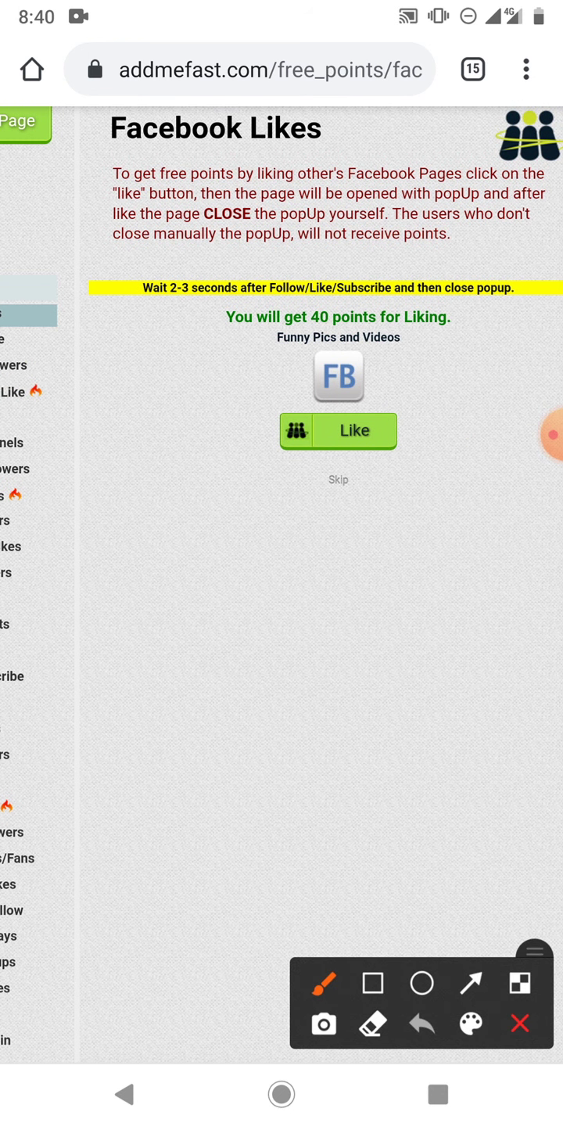
pyautogui.click(338, 431)
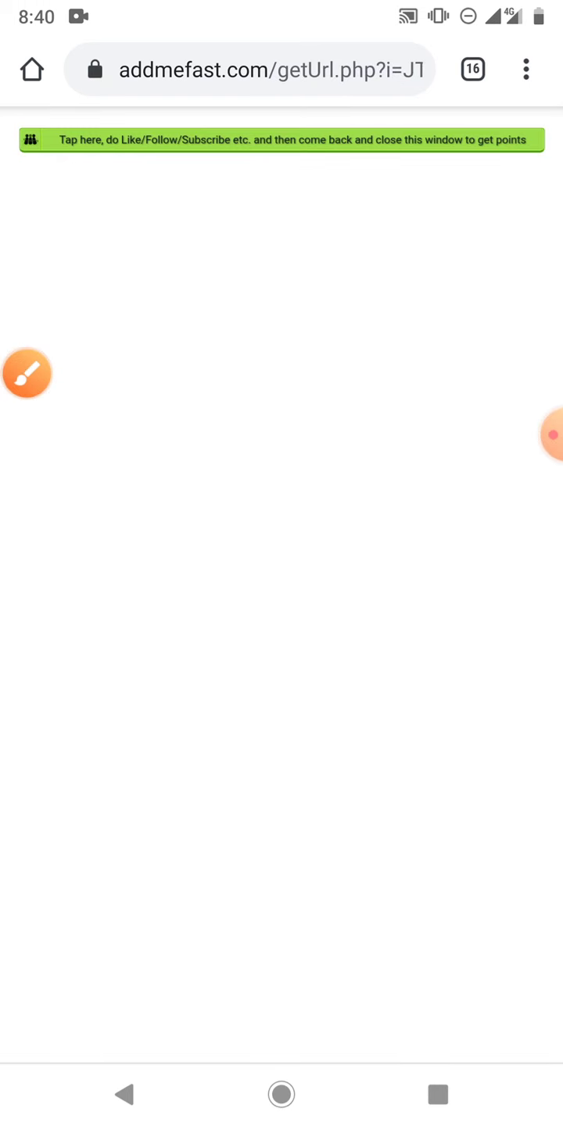
pyautogui.click(281, 140)
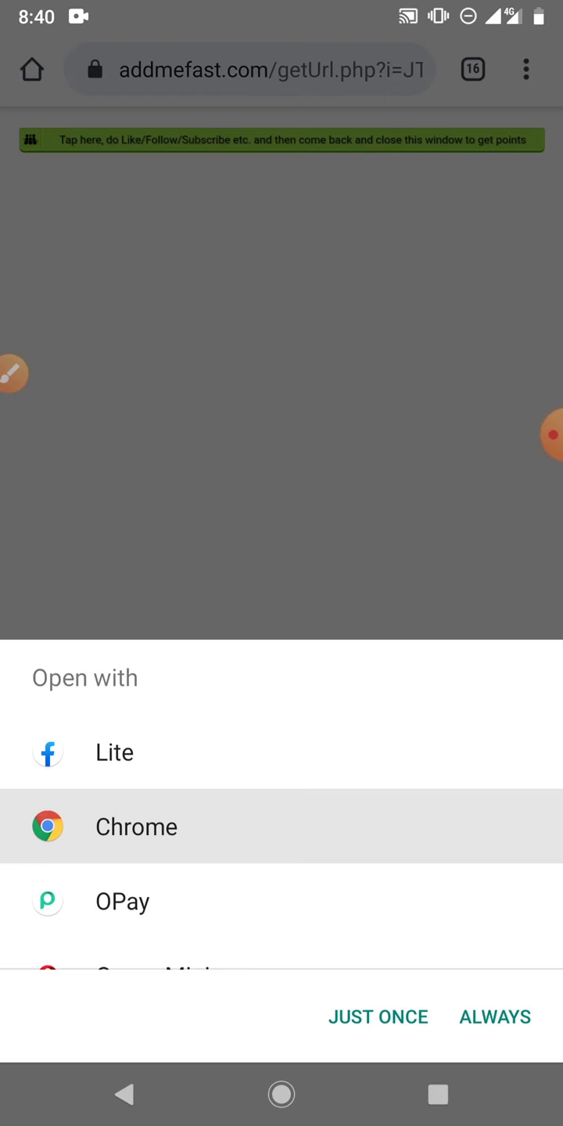
# Open the link in Chrome just once and like the Funny Pics and Videos page.
pyautogui.click(135, 827)
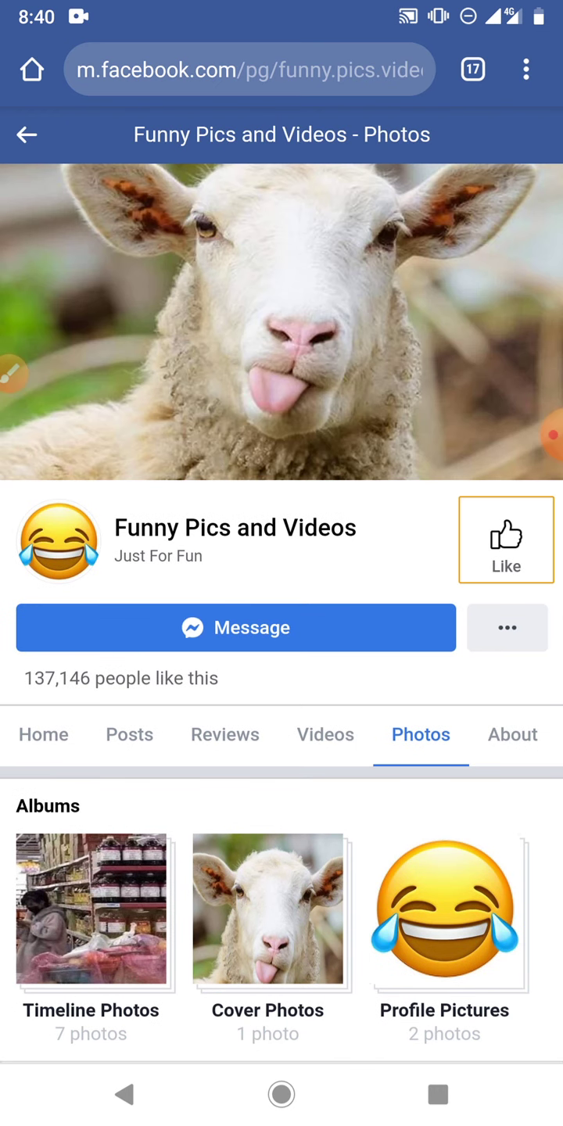
pyautogui.click(506, 539)
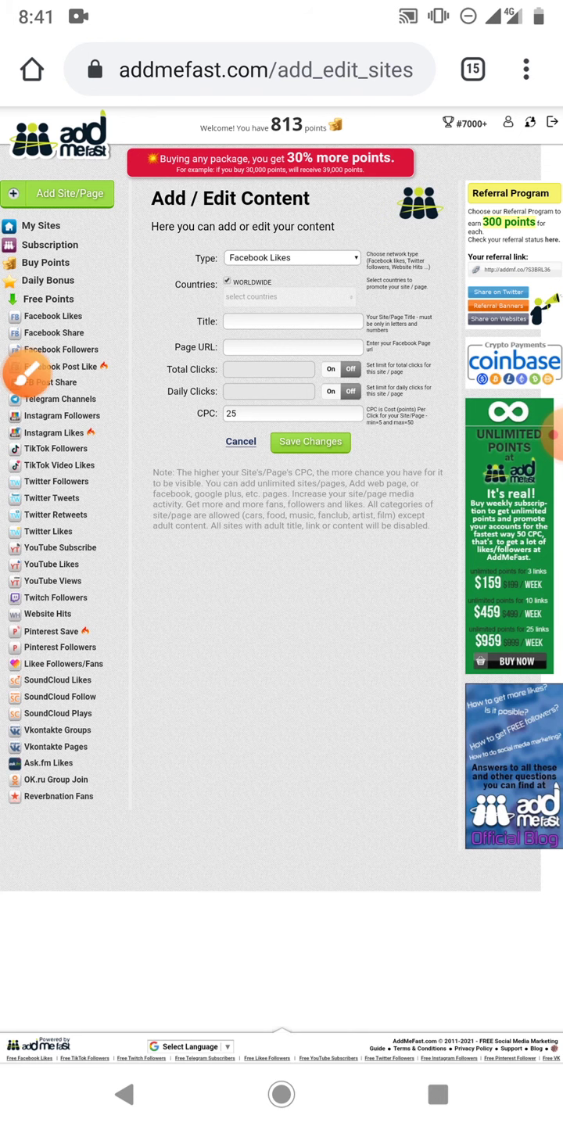
# Switch the campaign type from Facebook Likes to Facebook Followers, then scroll the type list.
pyautogui.click(291, 257)
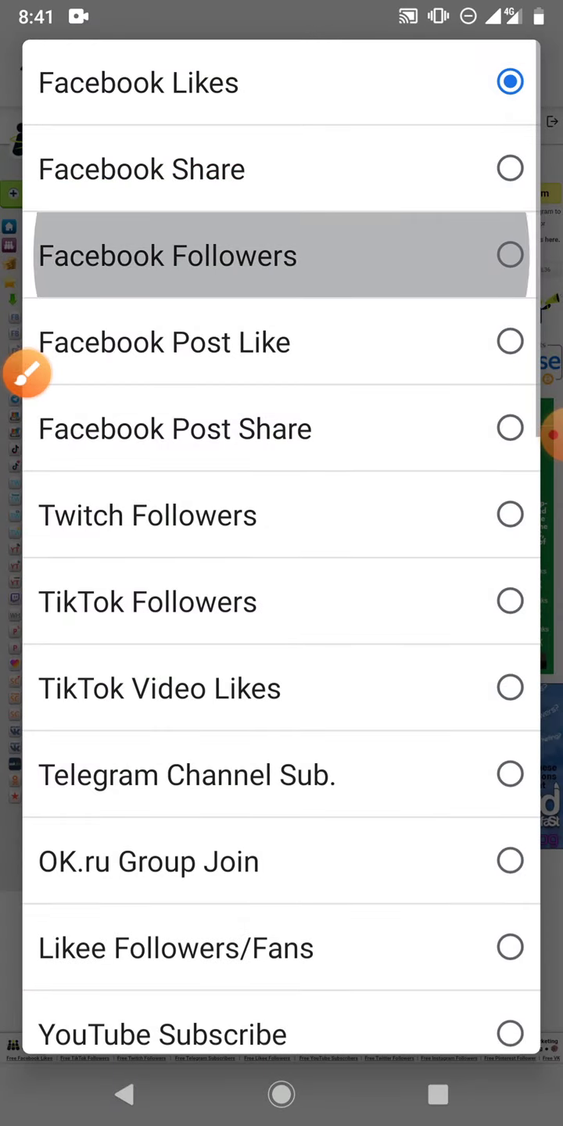
pyautogui.click(280, 255)
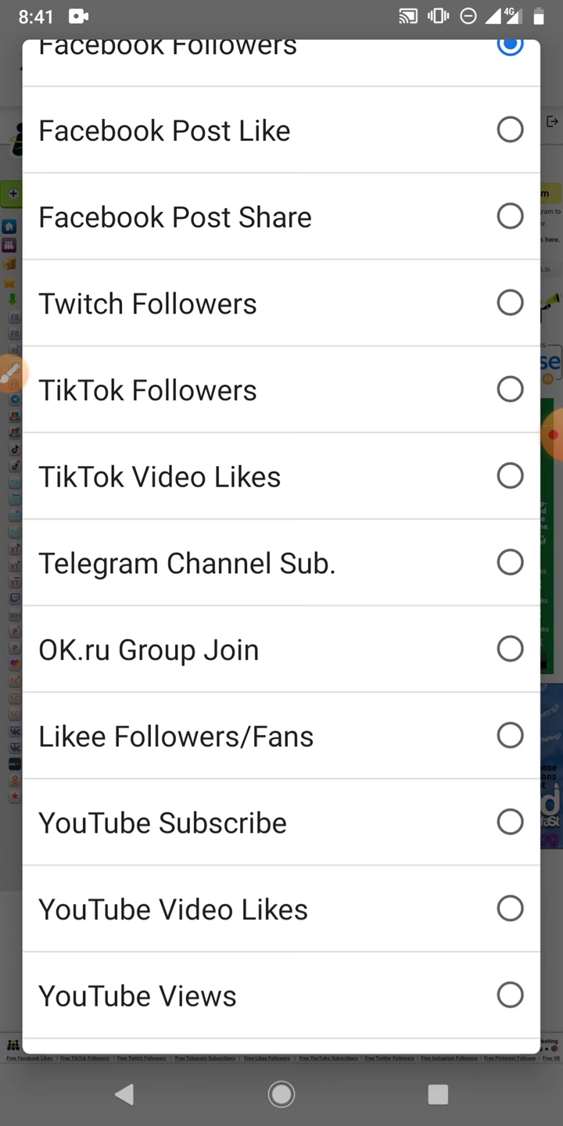
pyautogui.scroll(-3)
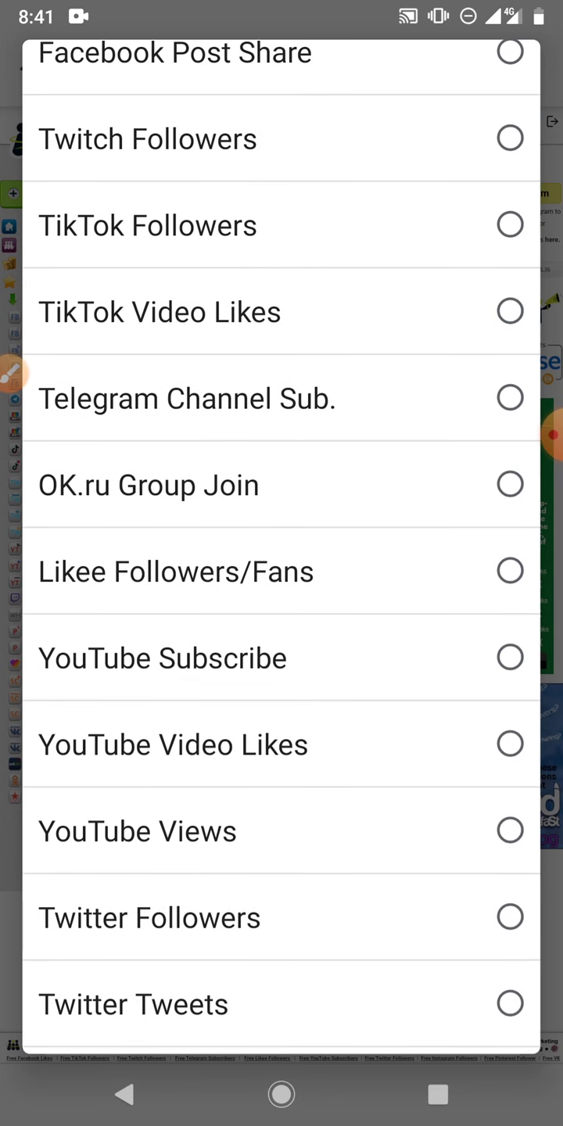
pyautogui.scroll(-3)
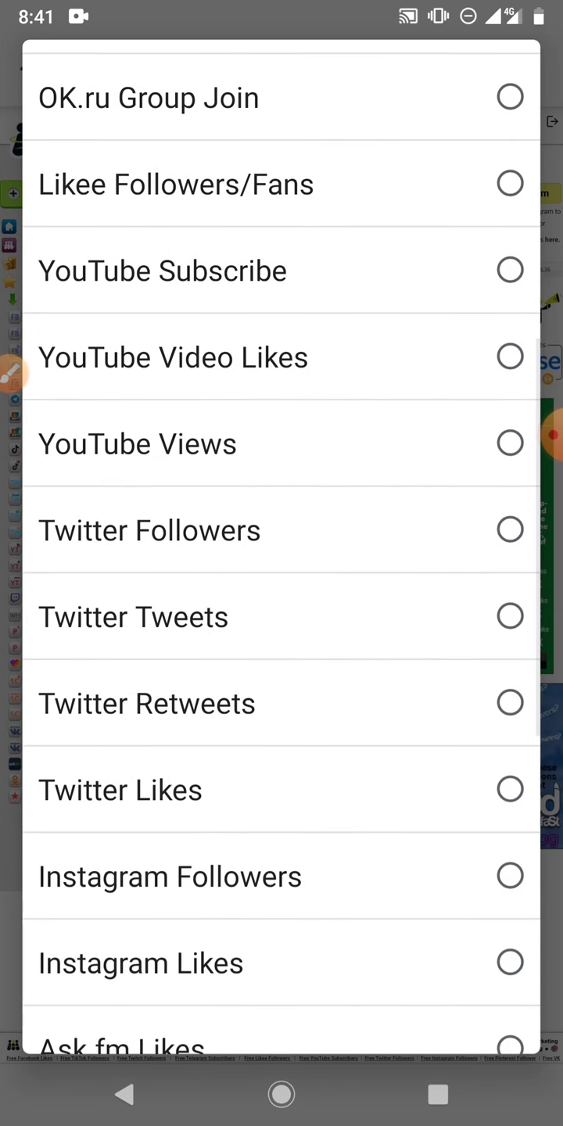
pyautogui.scroll(-3)
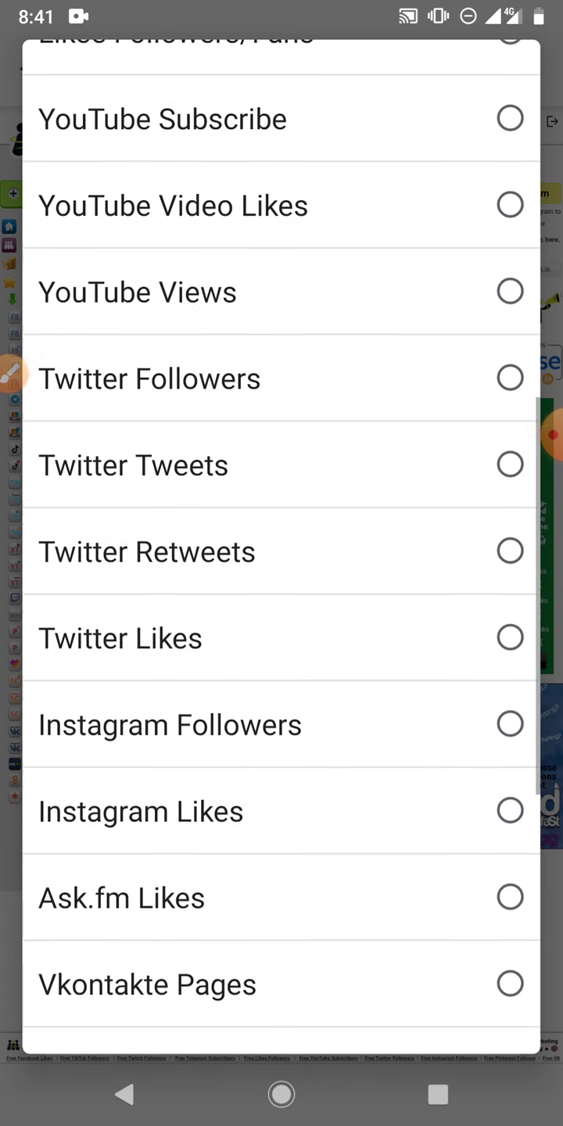
pyautogui.scroll(-3)
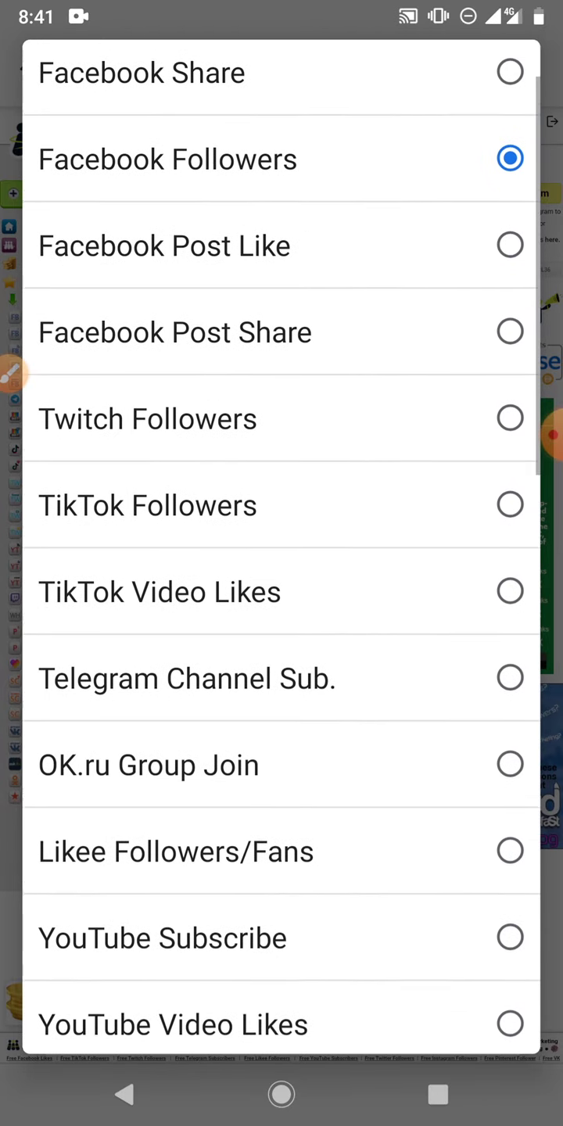
# Scroll further down the Type list toward Facebook Post Share.
pyautogui.scroll(-3)
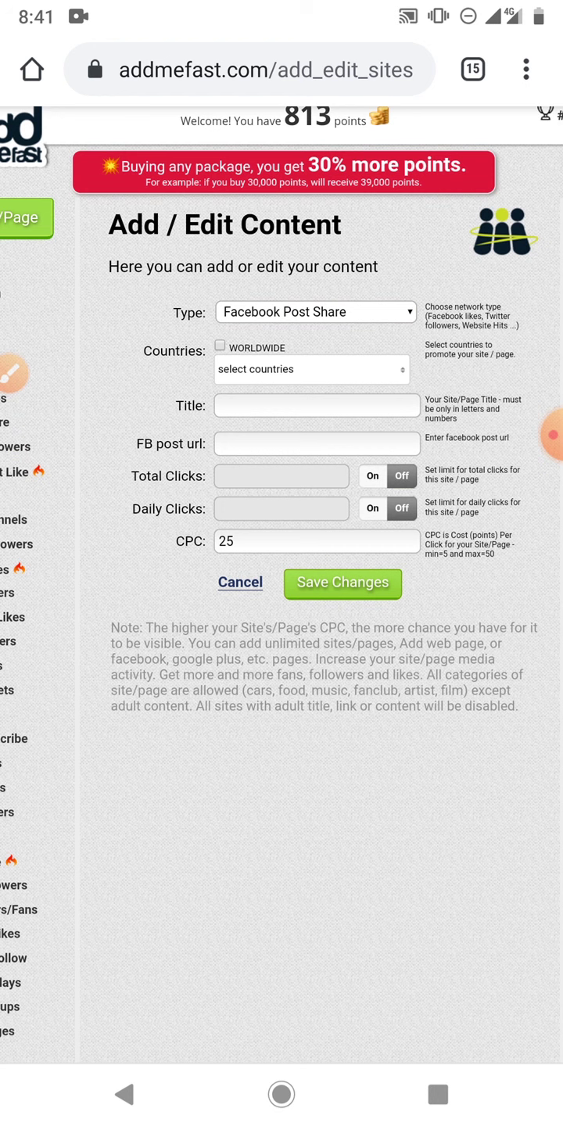
# Scroll the Countries list down to NIGERIA and tick it as the only country.
pyautogui.click(311, 370)
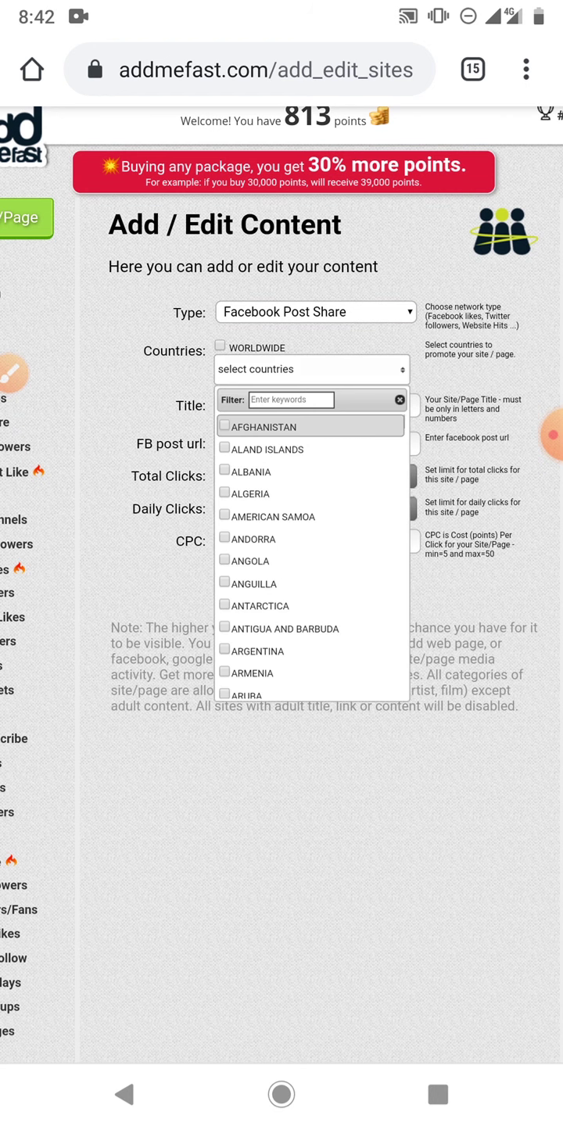
pyautogui.scroll(-3)
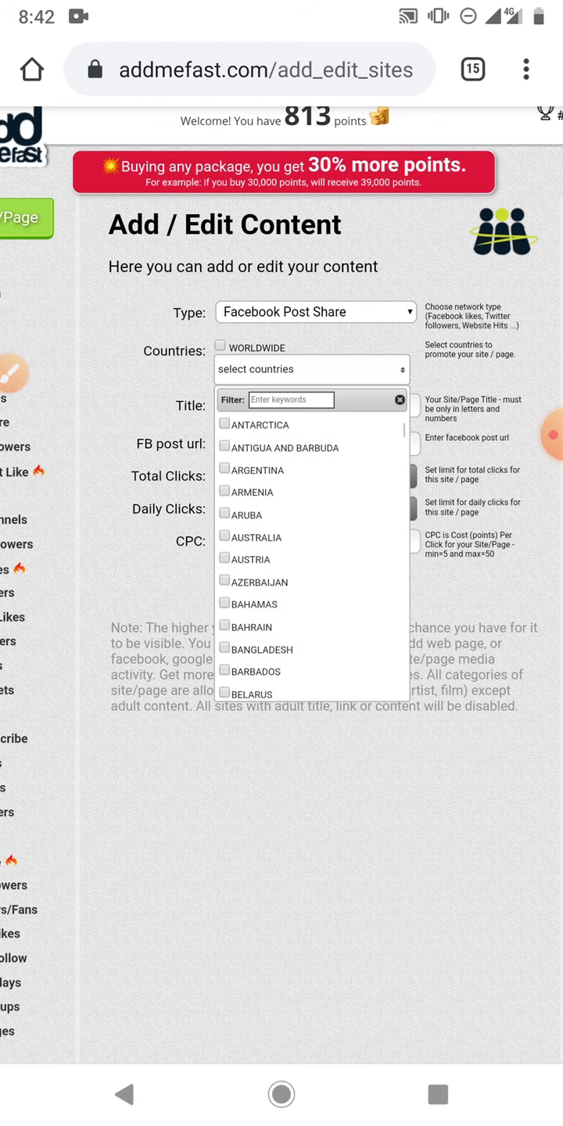
pyautogui.scroll(-3)
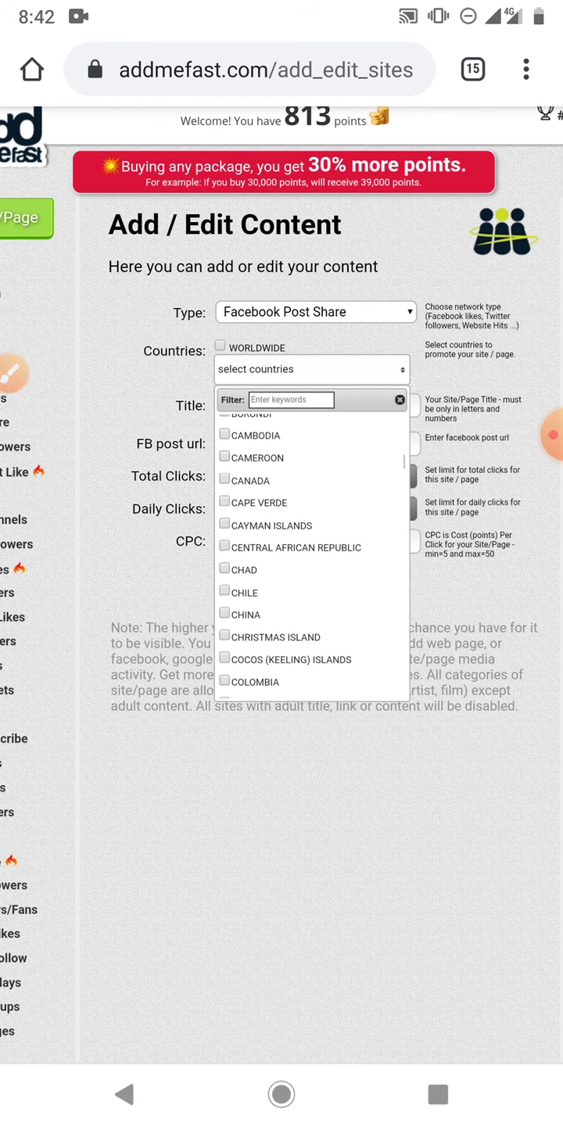
pyautogui.scroll(-3)
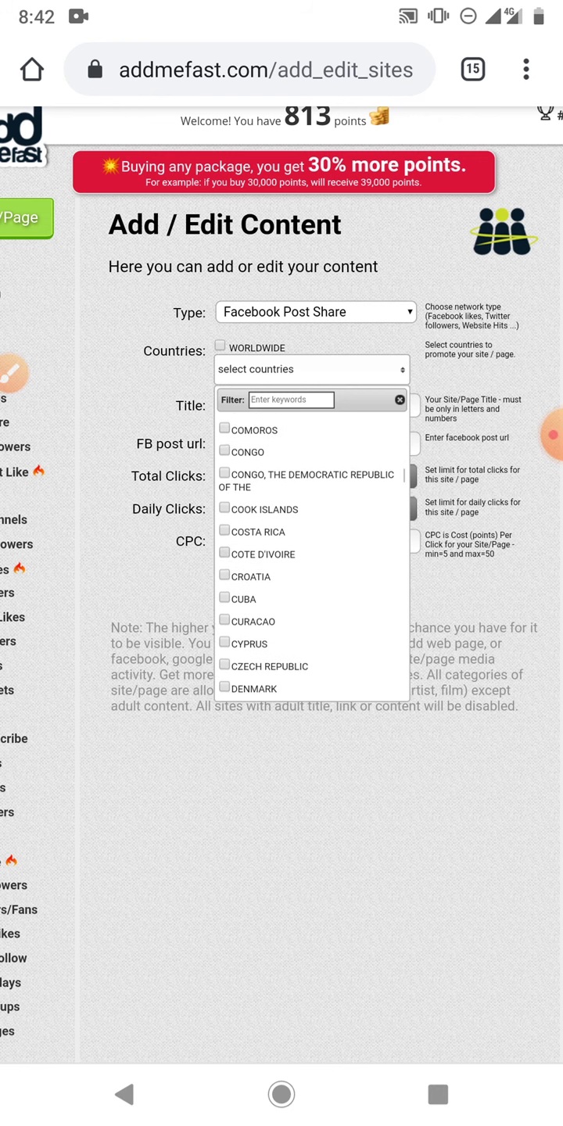
pyautogui.scroll(-3)
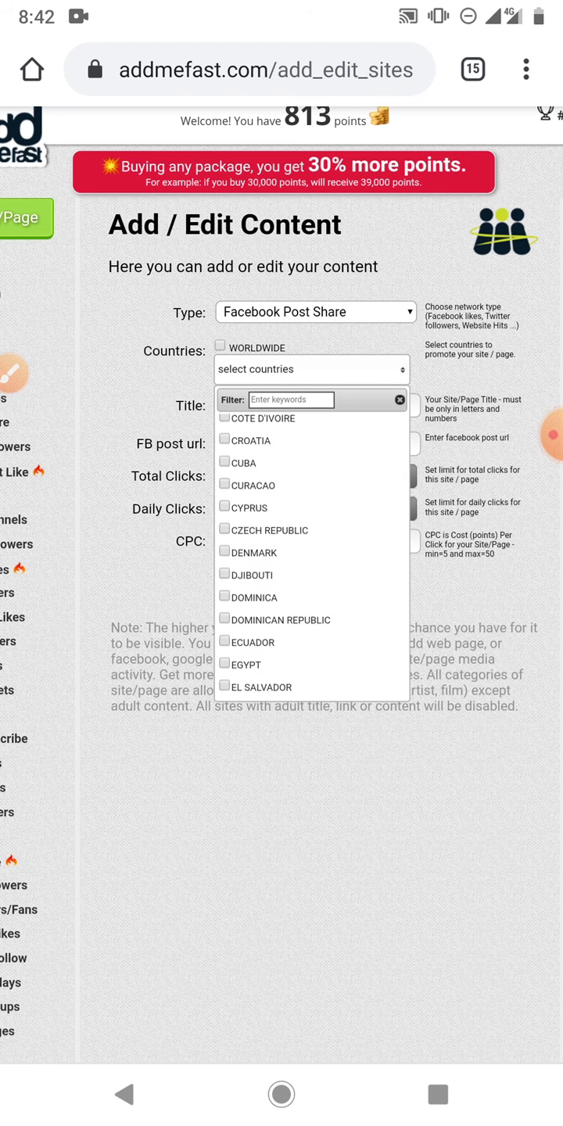
pyautogui.scroll(-3)
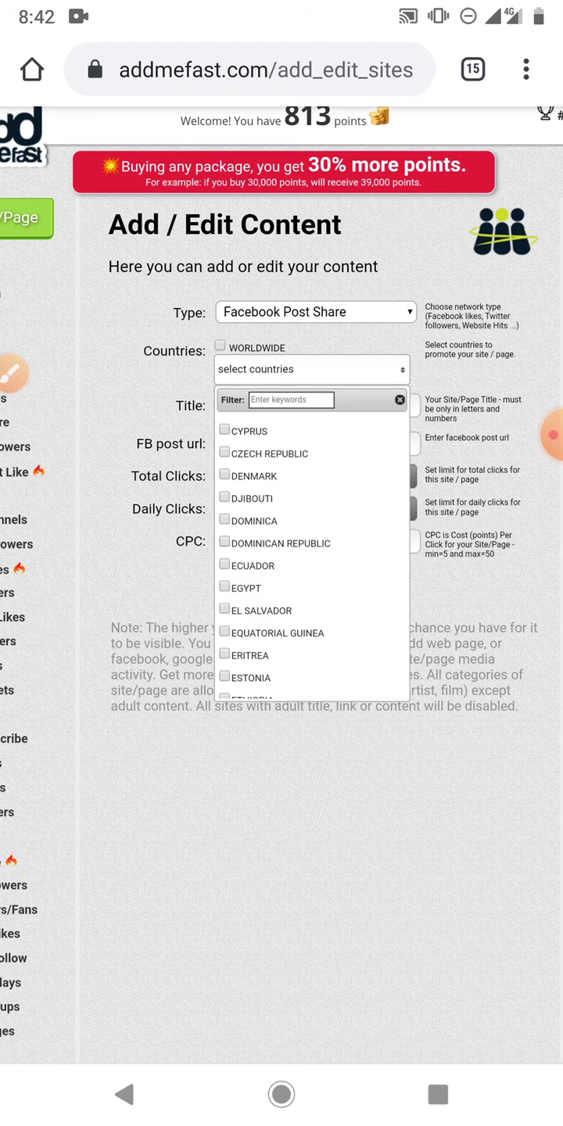
pyautogui.scroll(-3)
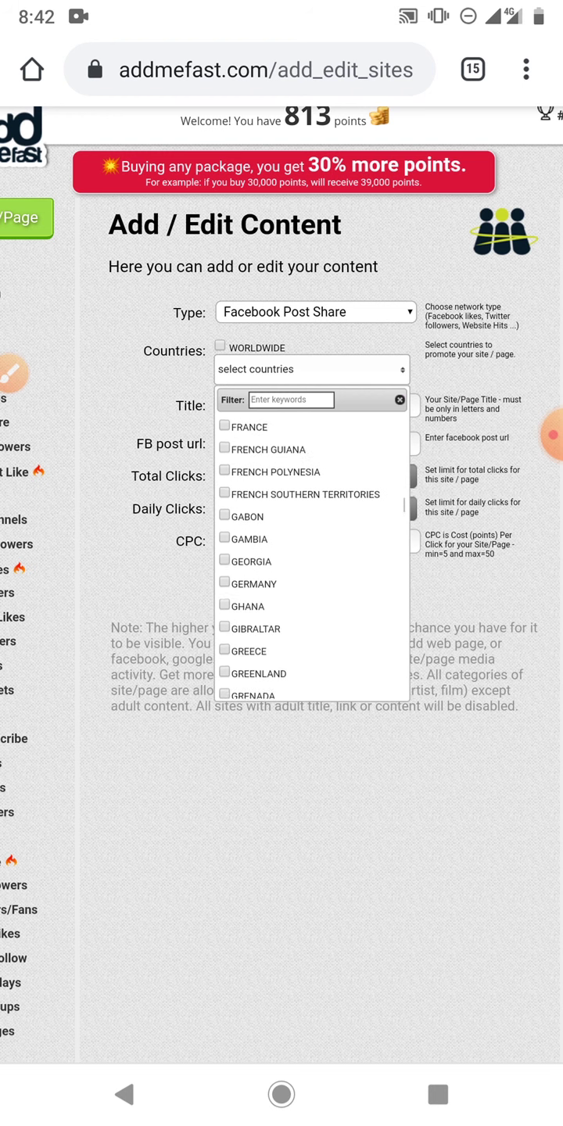
pyautogui.scroll(-3)
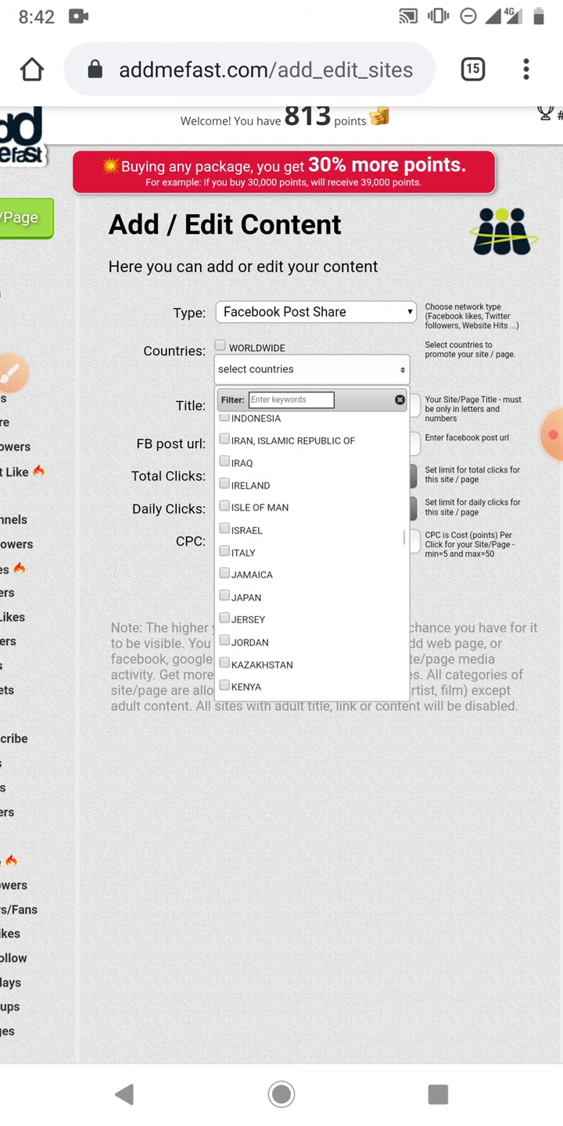
pyautogui.scroll(-3)
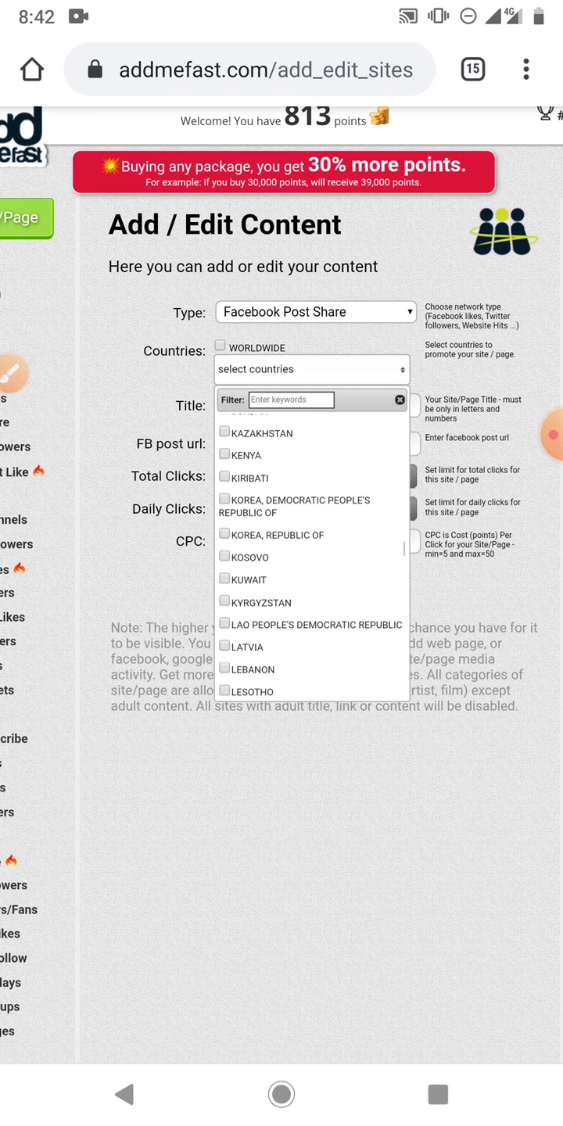
pyautogui.scroll(-3)
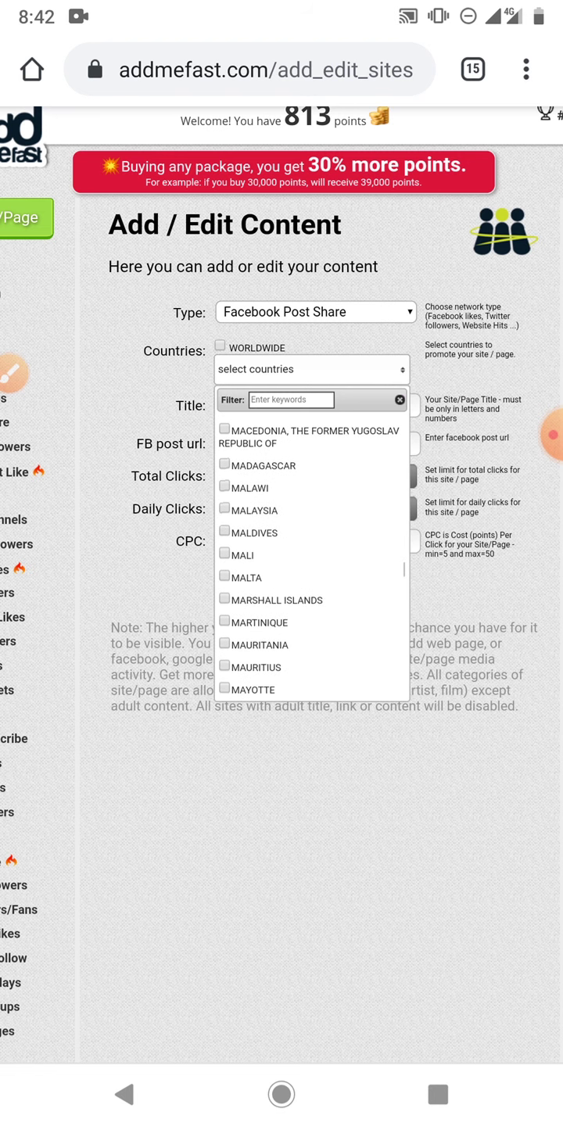
pyautogui.scroll(-3)
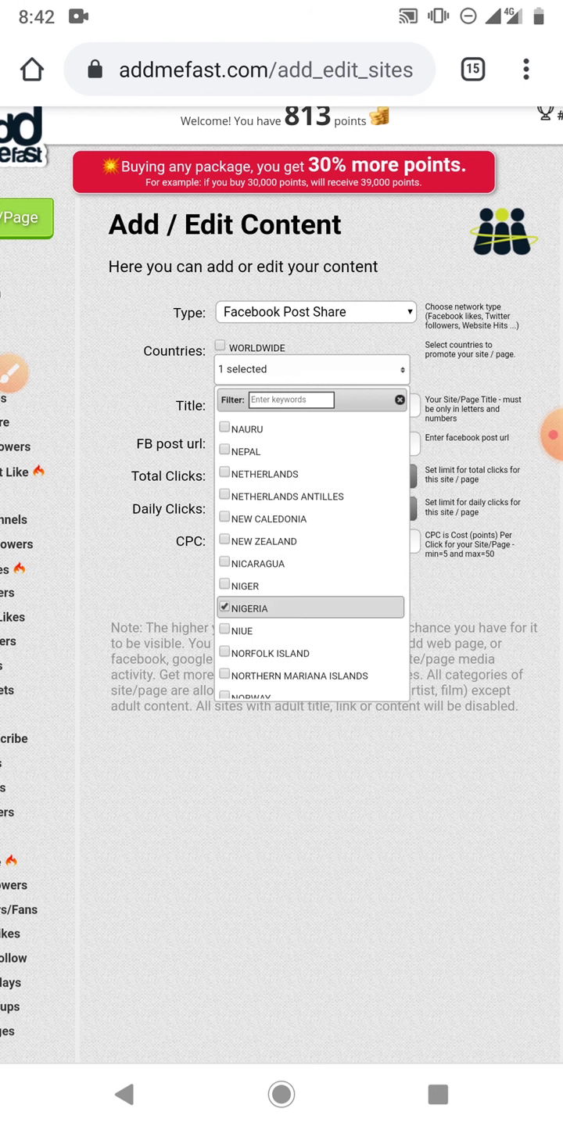
pyautogui.click(311, 369)
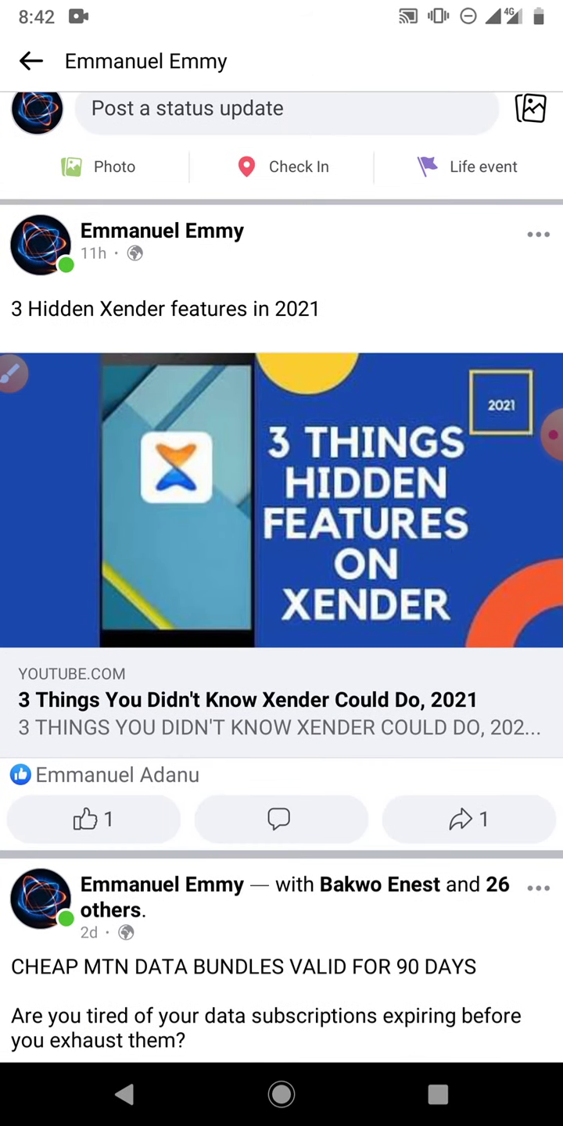
# Copy the link of Emmanuel Emmy's 3 Hidden Xender features post from its options menu.
pyautogui.click(468, 819)
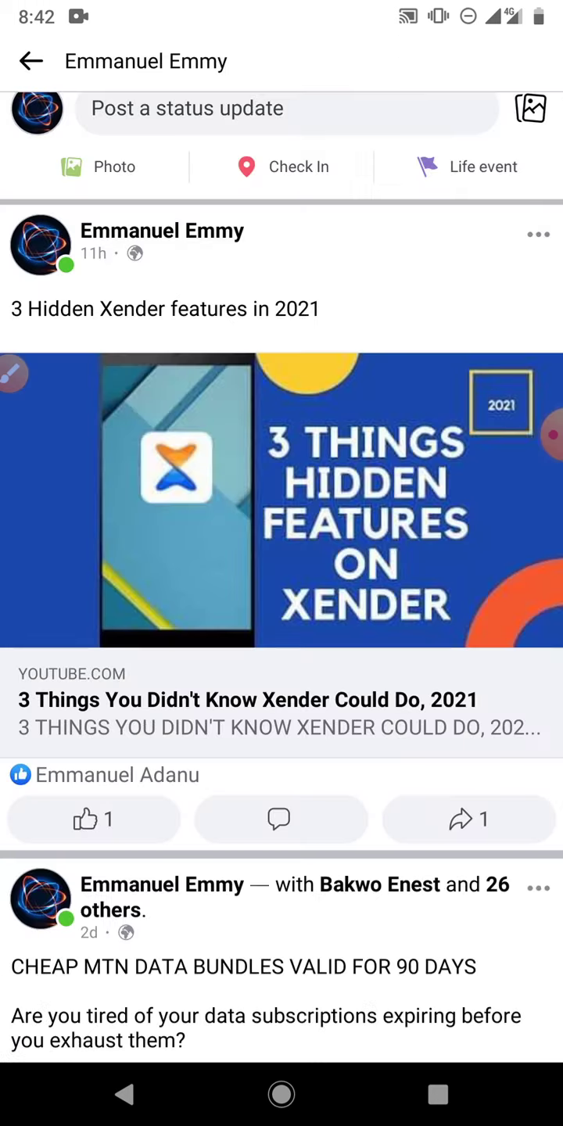
pyautogui.click(538, 234)
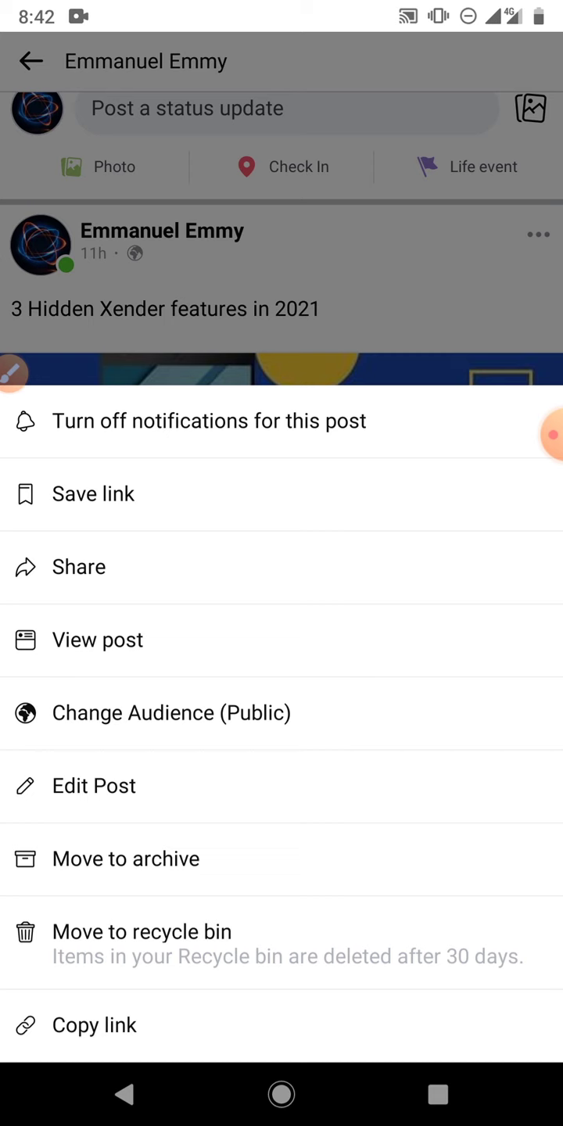
pyautogui.click(94, 1025)
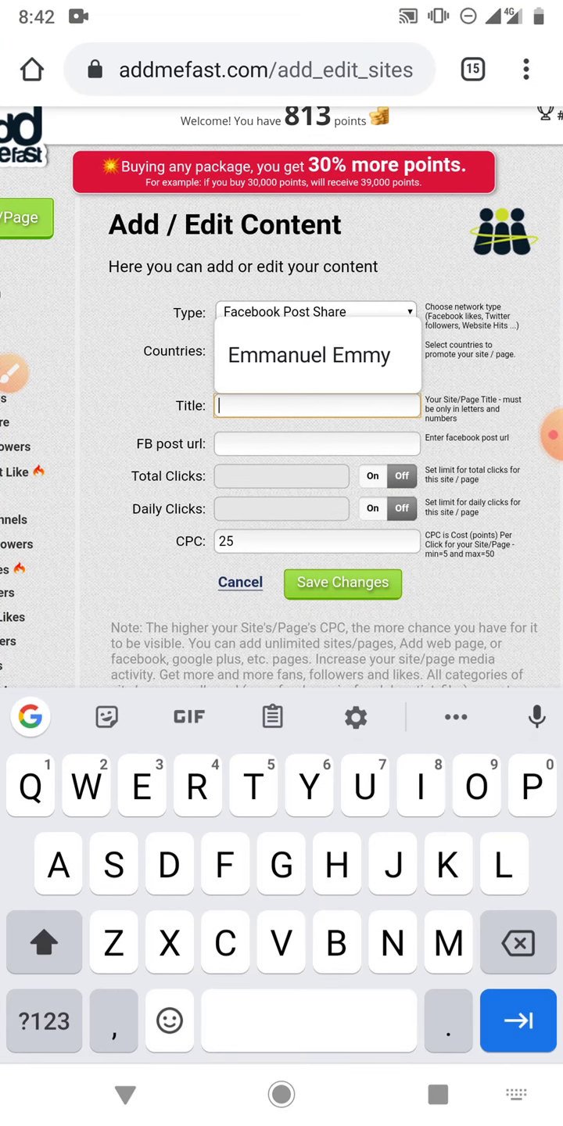
# Title the campaign 'Emmanuel Emmy', paste the post URL, and turn Total Clicks on.
pyautogui.write('E')
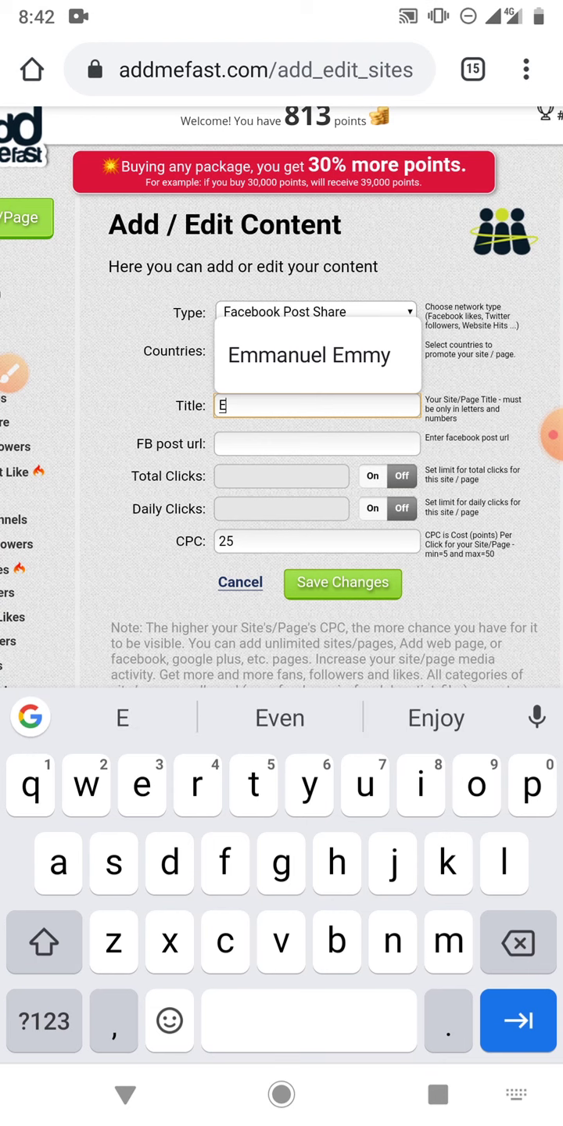
pyautogui.write('mmanuel Emmy')
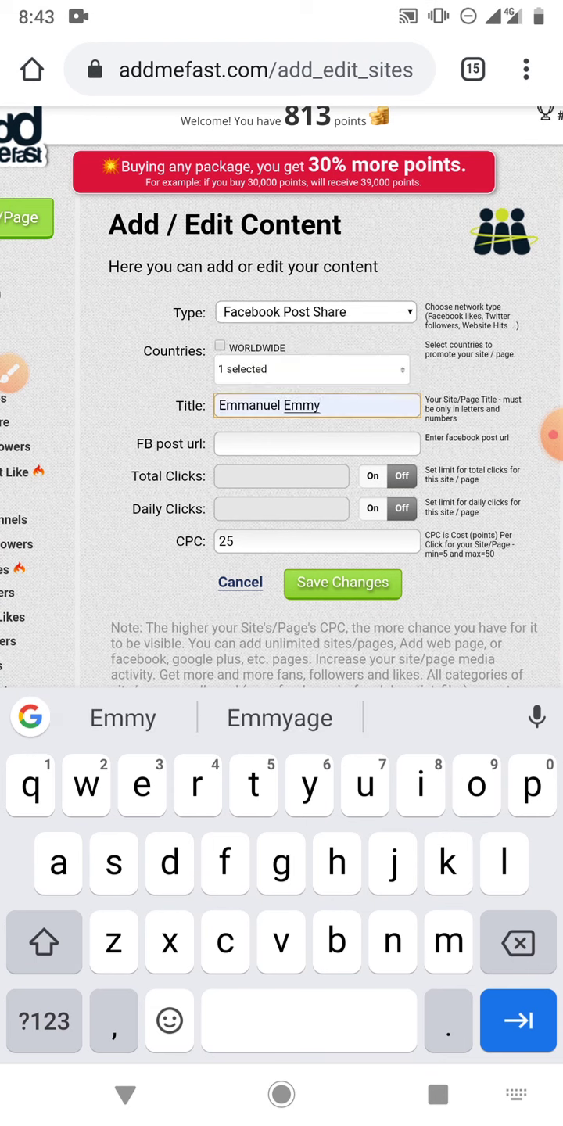
pyautogui.click(316, 443)
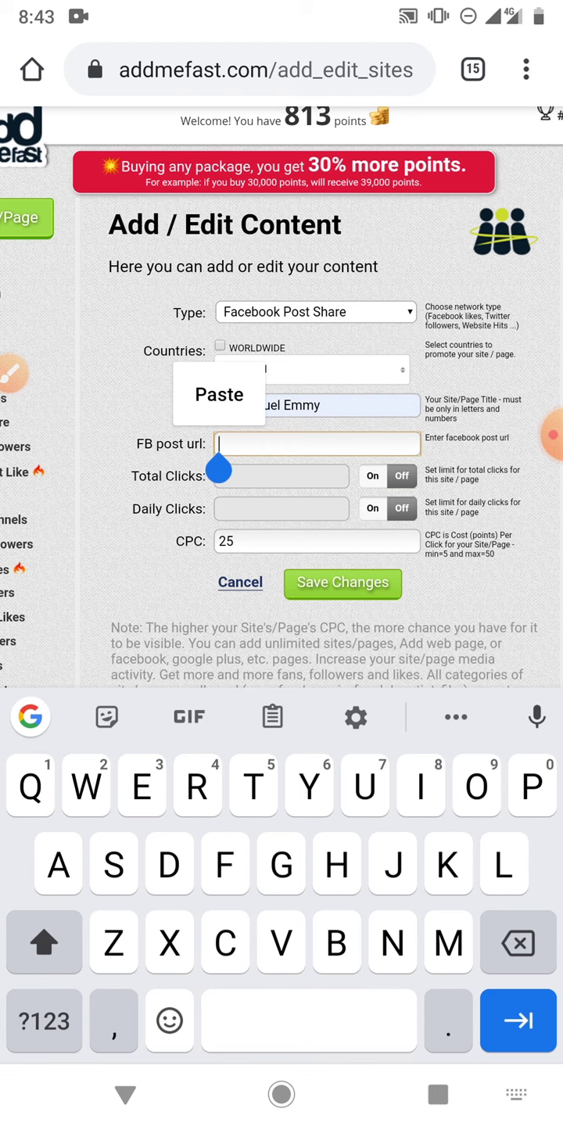
pyautogui.click(218, 393)
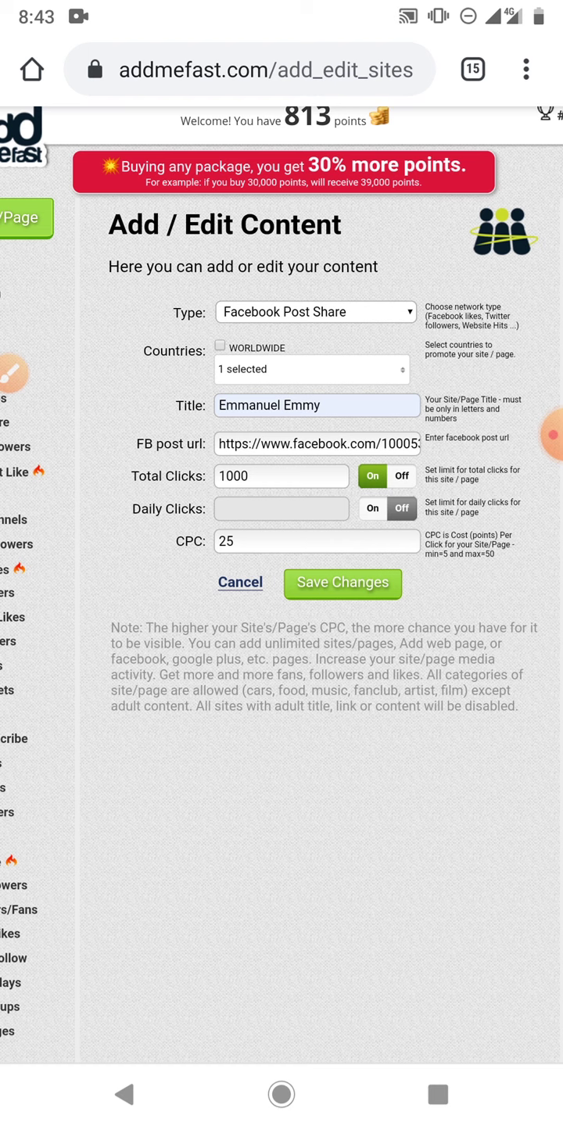
pyautogui.click(282, 476)
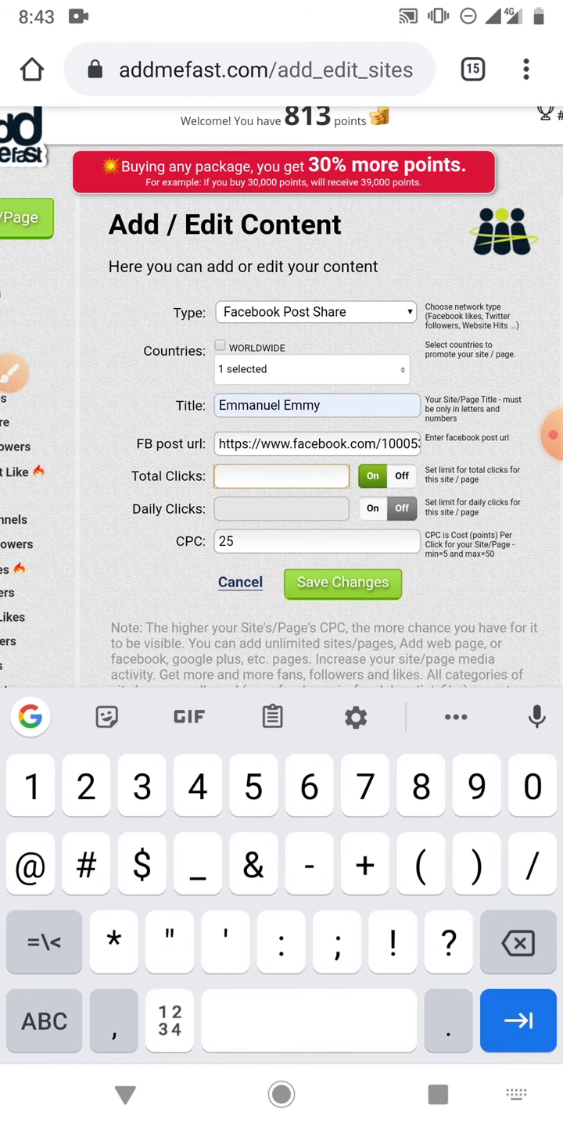
# Enter 500 total clicks and 100 daily clicks, and change the CPC from 25 to 30.
pyautogui.write('500')
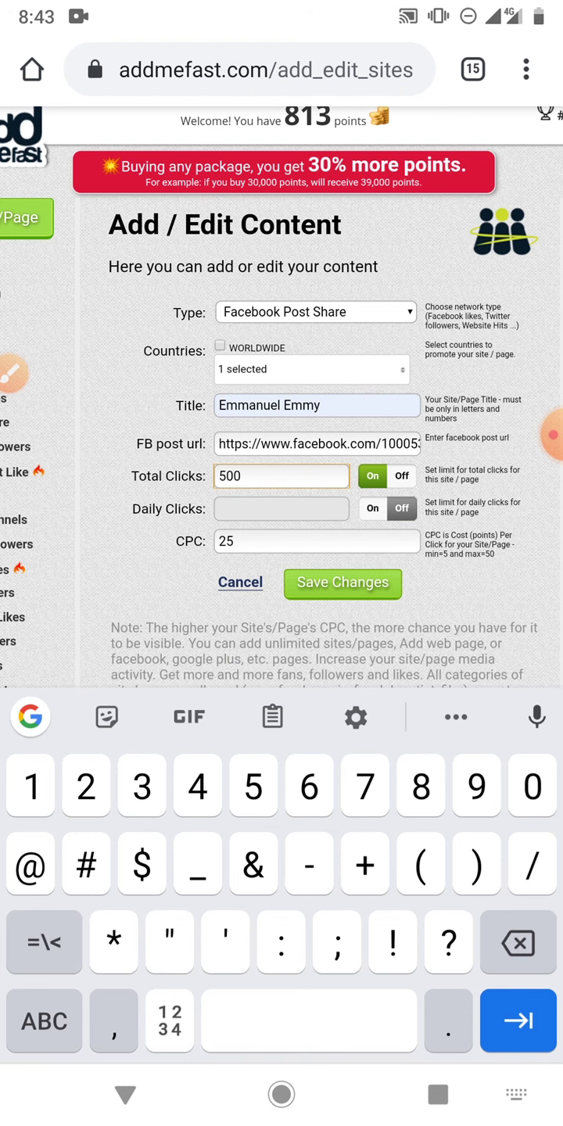
pyautogui.write('100')
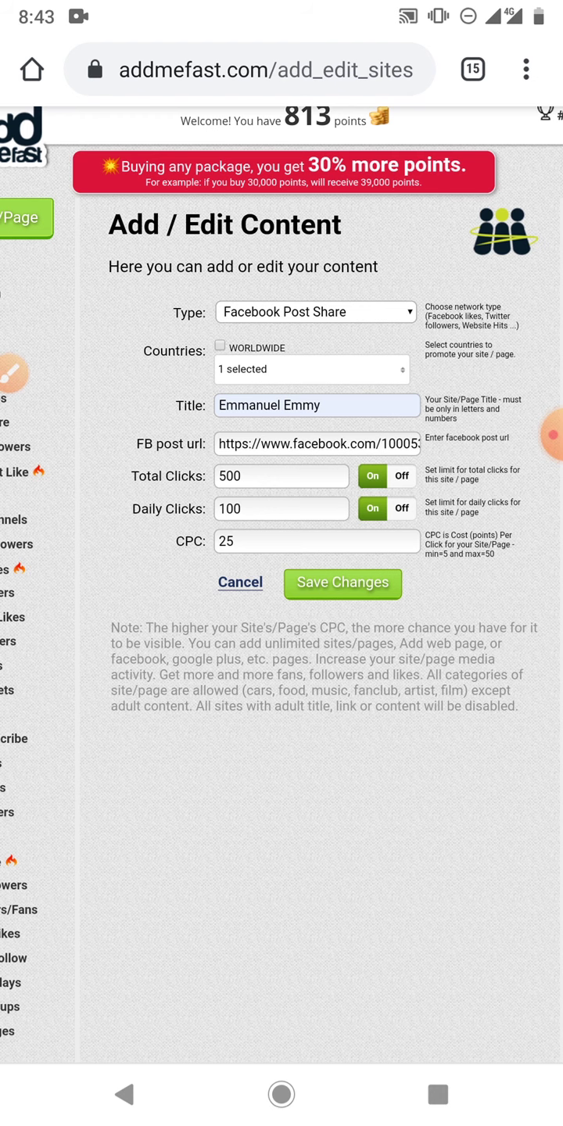
pyautogui.click(317, 541)
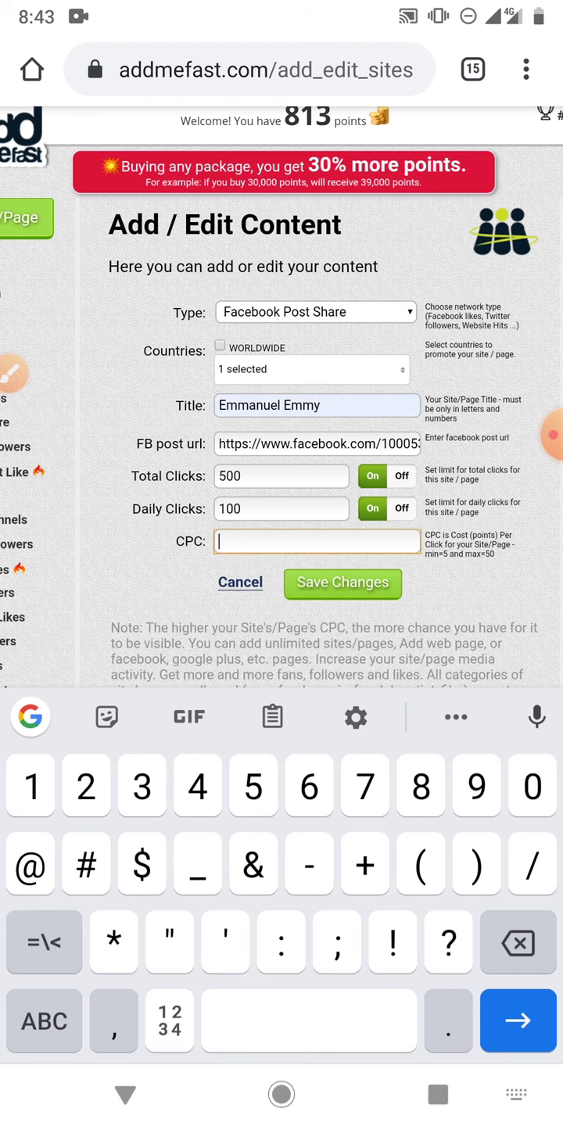
pyautogui.write('3')
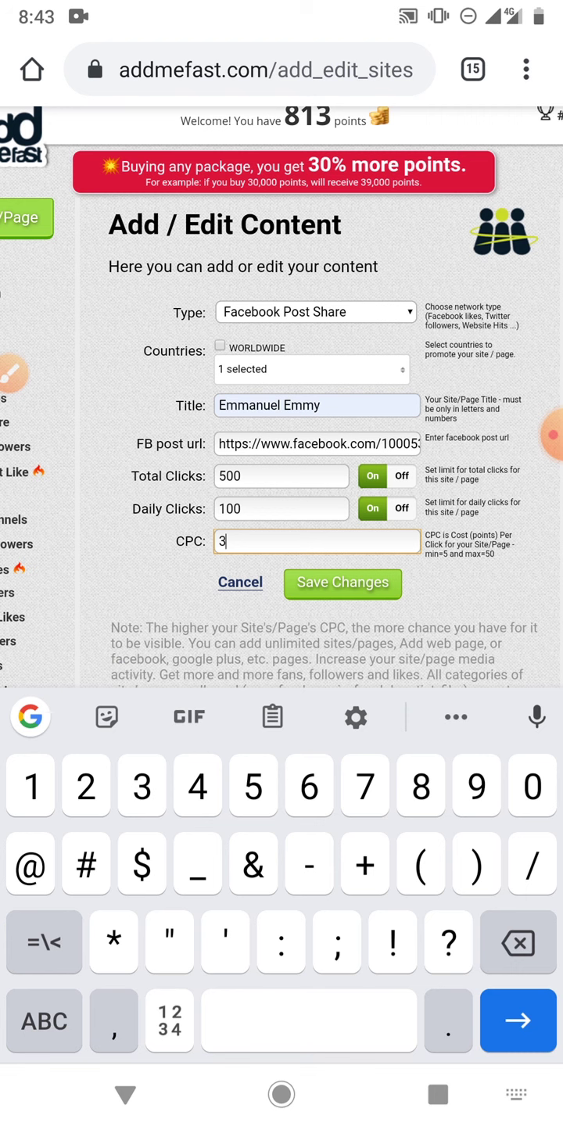
pyautogui.write('0')
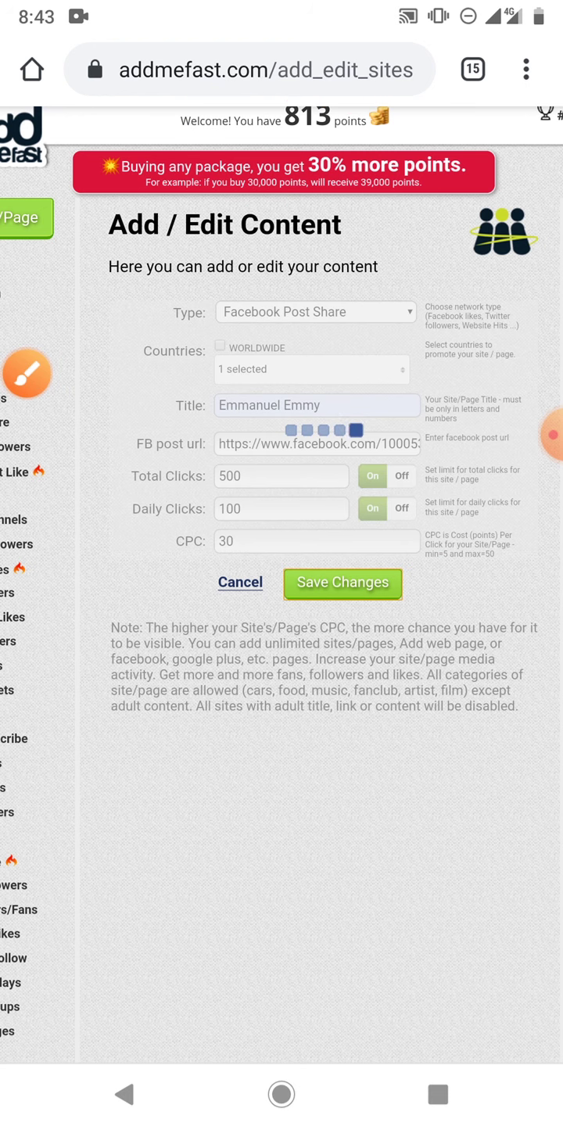
# Save the Emmanuel Emmy Nigeria campaign, then start a blank Add Site/Page form.
pyautogui.click(342, 583)
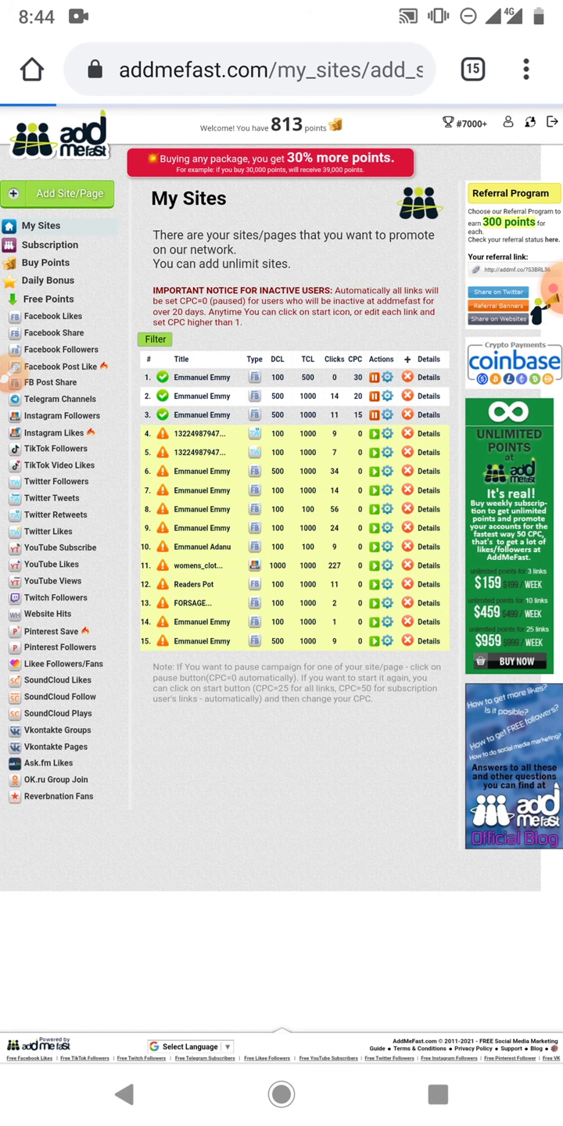
pyautogui.click(57, 194)
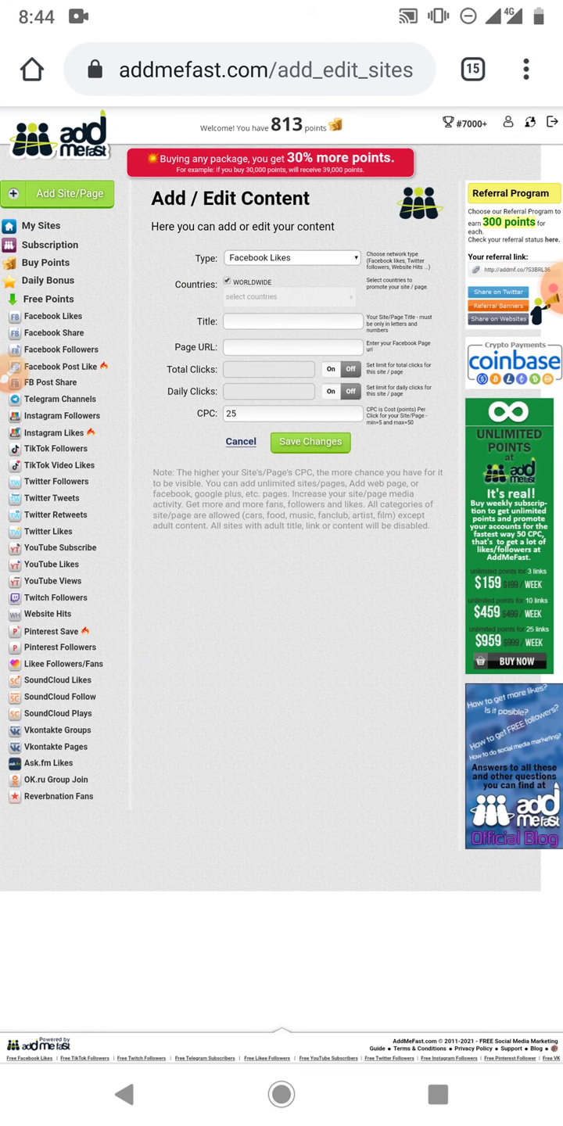